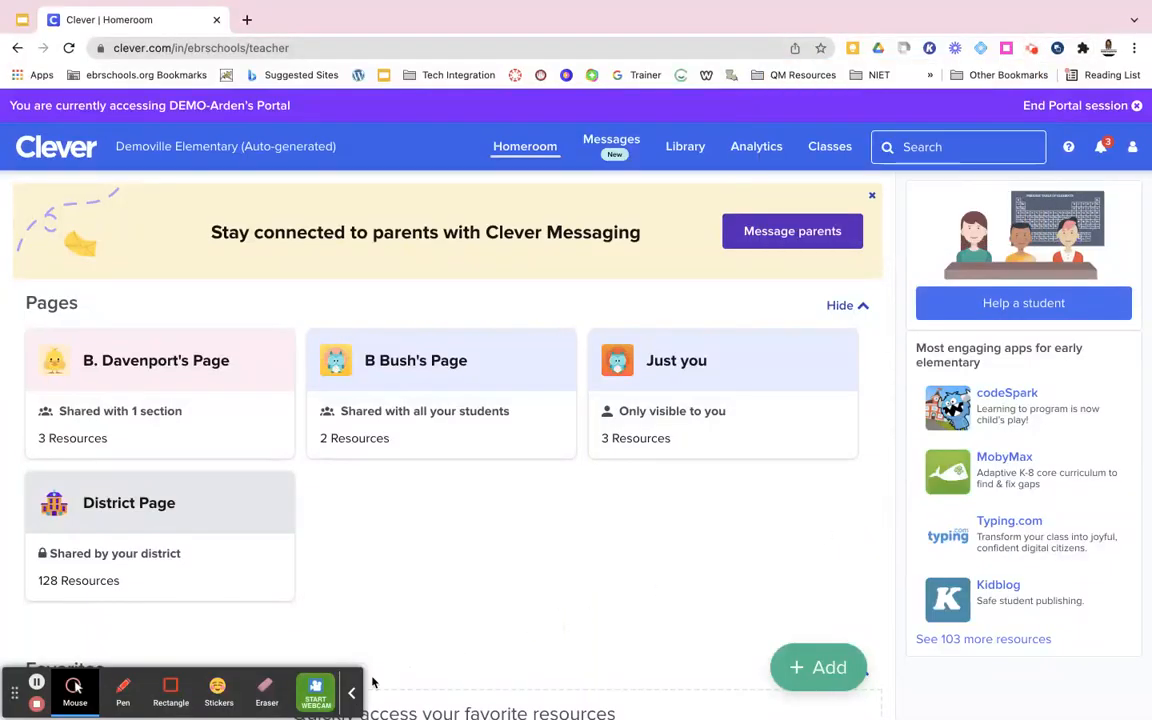
# Go from the teacher homeroom to the Messages tab's welcome screen
pyautogui.click(351, 692)
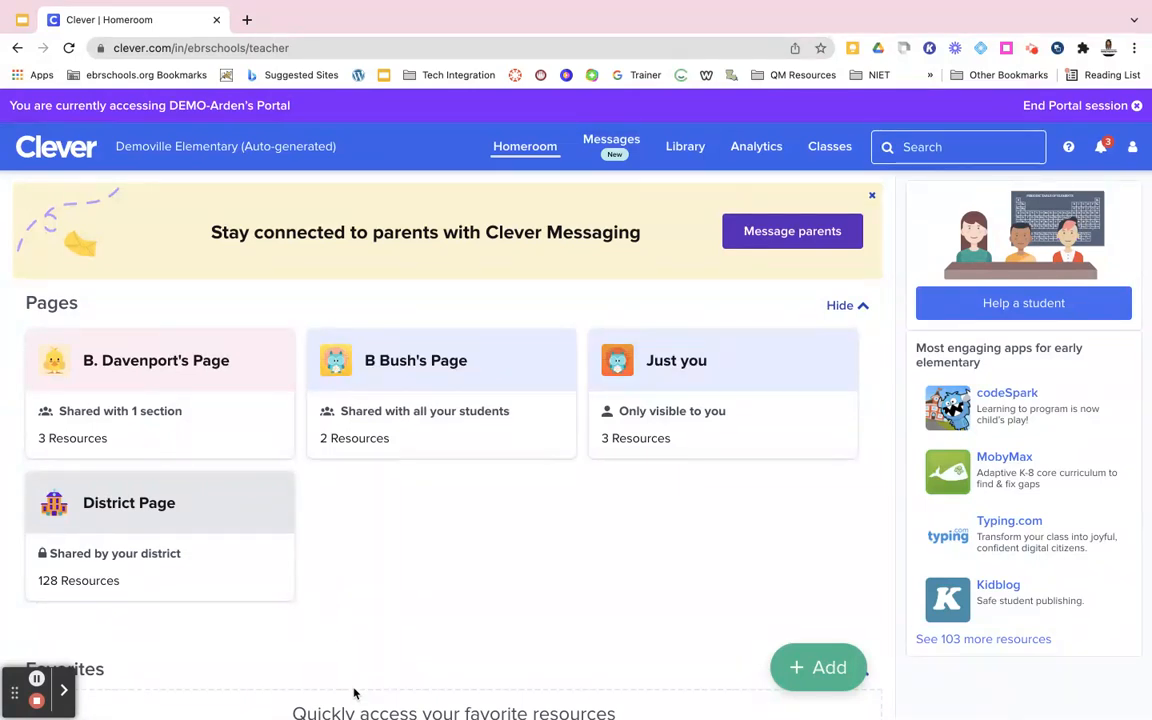
pyautogui.moveTo(380, 637)
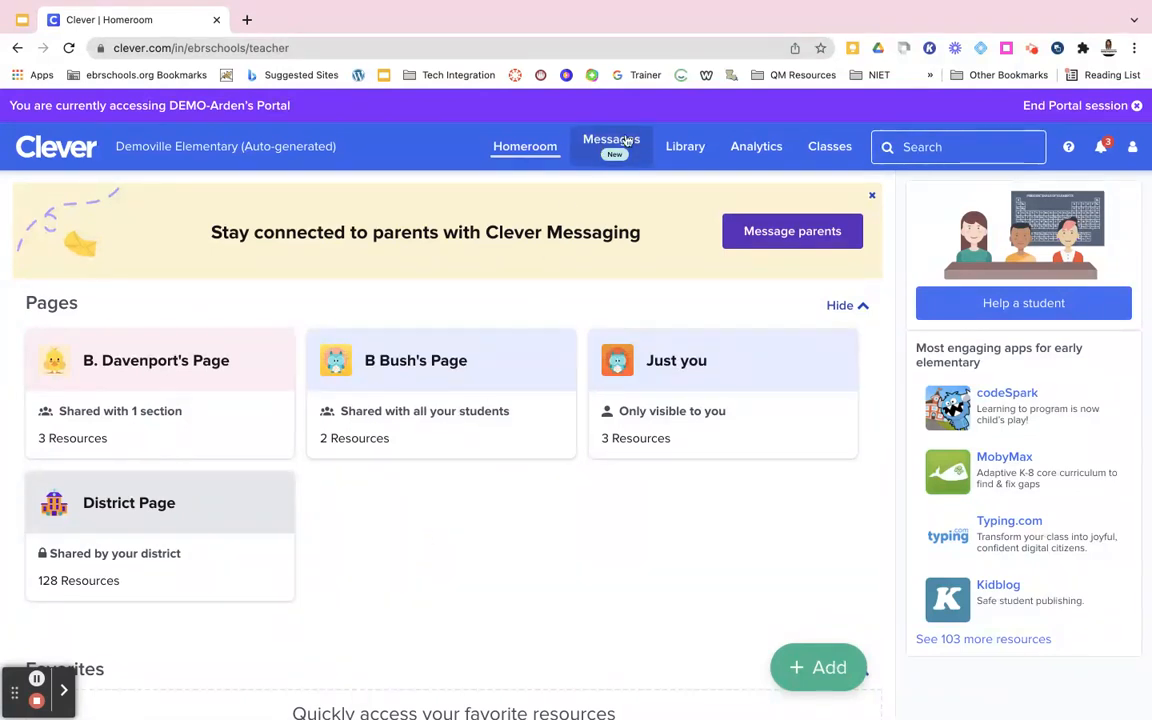
pyautogui.moveTo(525, 146)
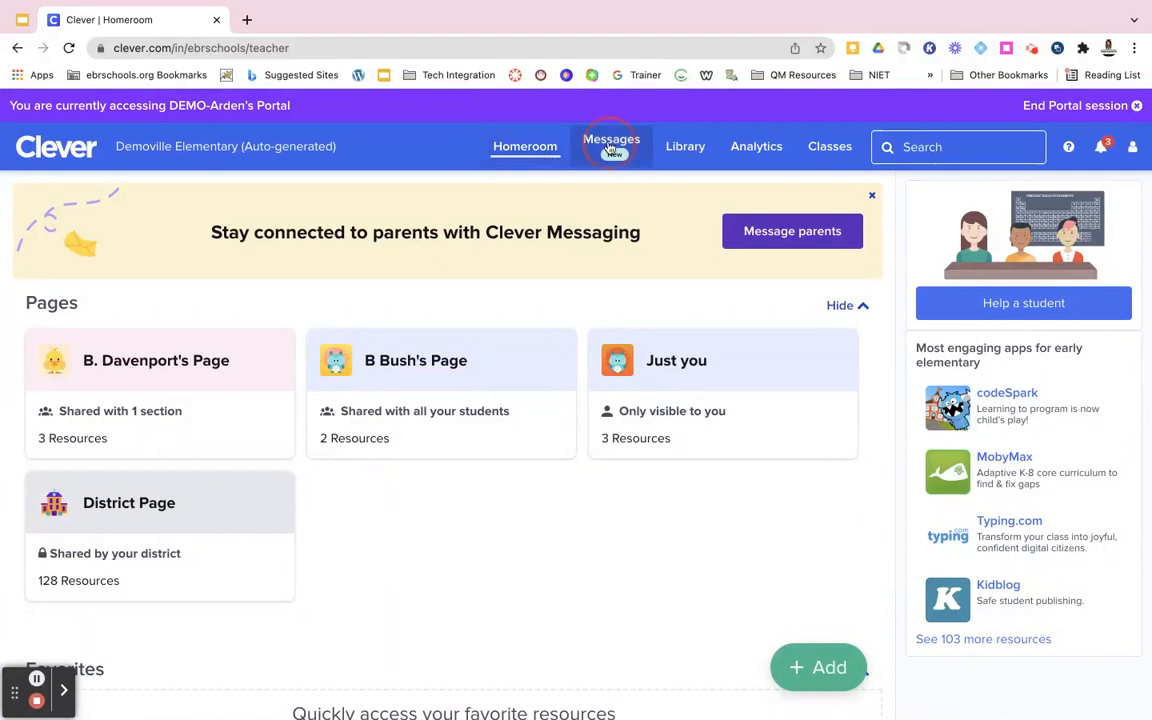
pyautogui.click(611, 146)
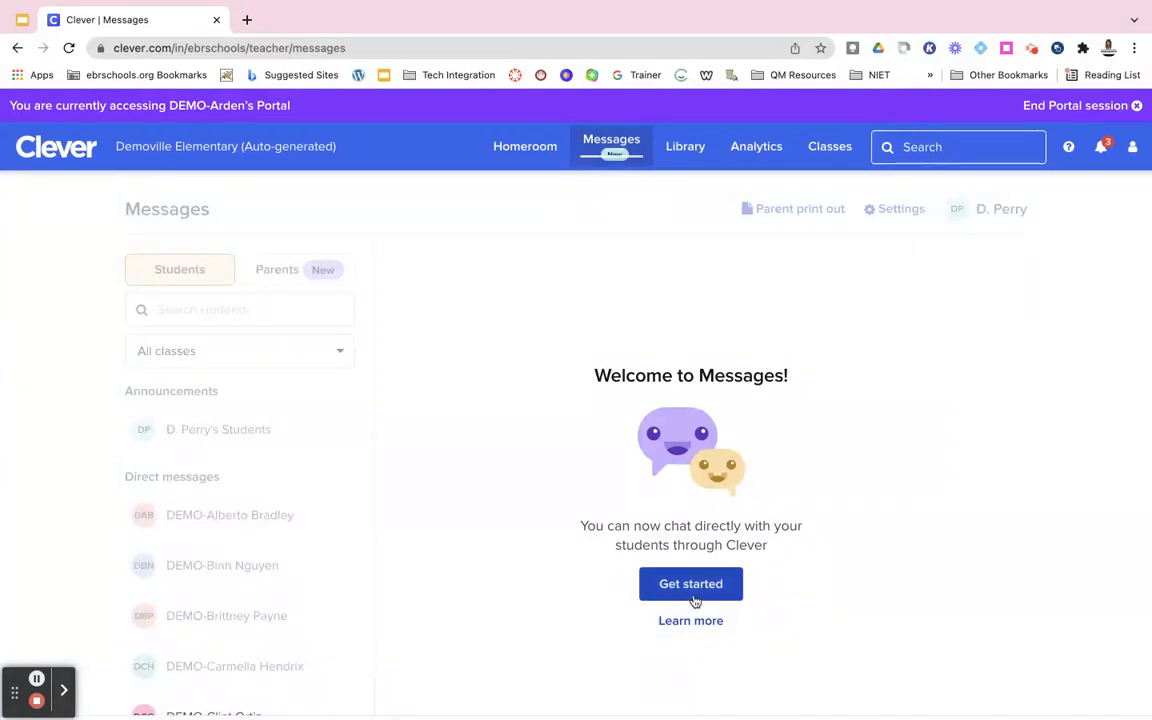
# Start messaging setup, rename the display name to Mrs. Davenport, and pick the purple monster avatar
pyautogui.click(690, 583)
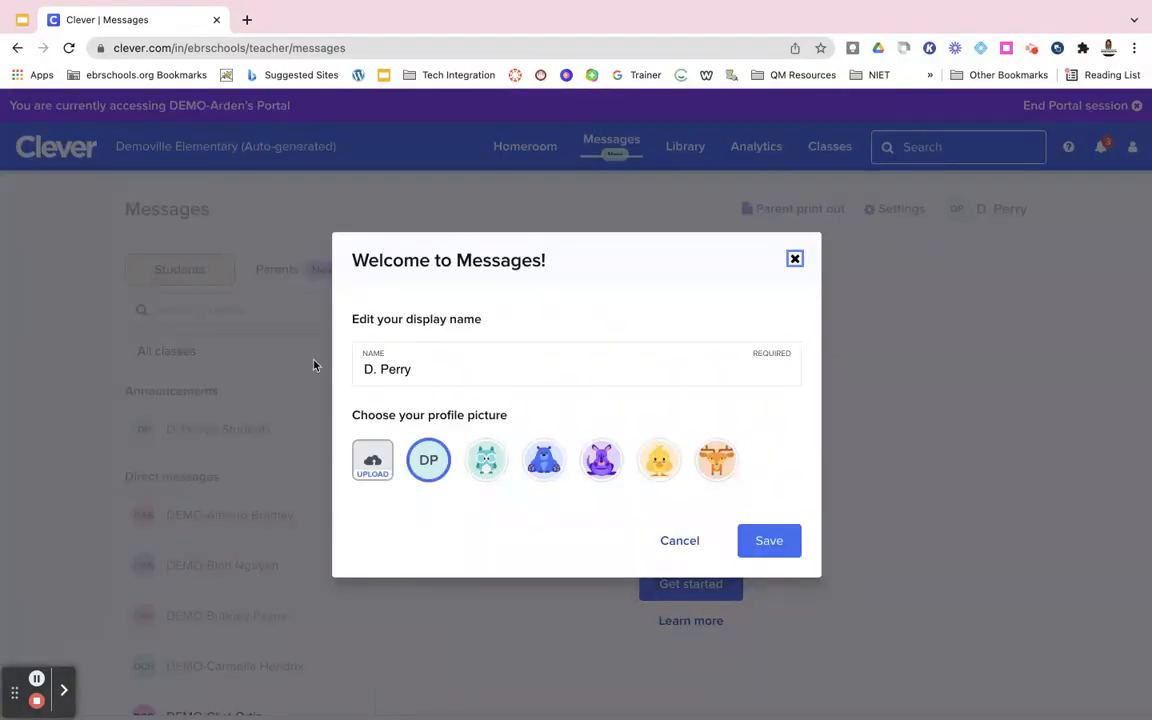
pyautogui.tripleClick(420, 369)
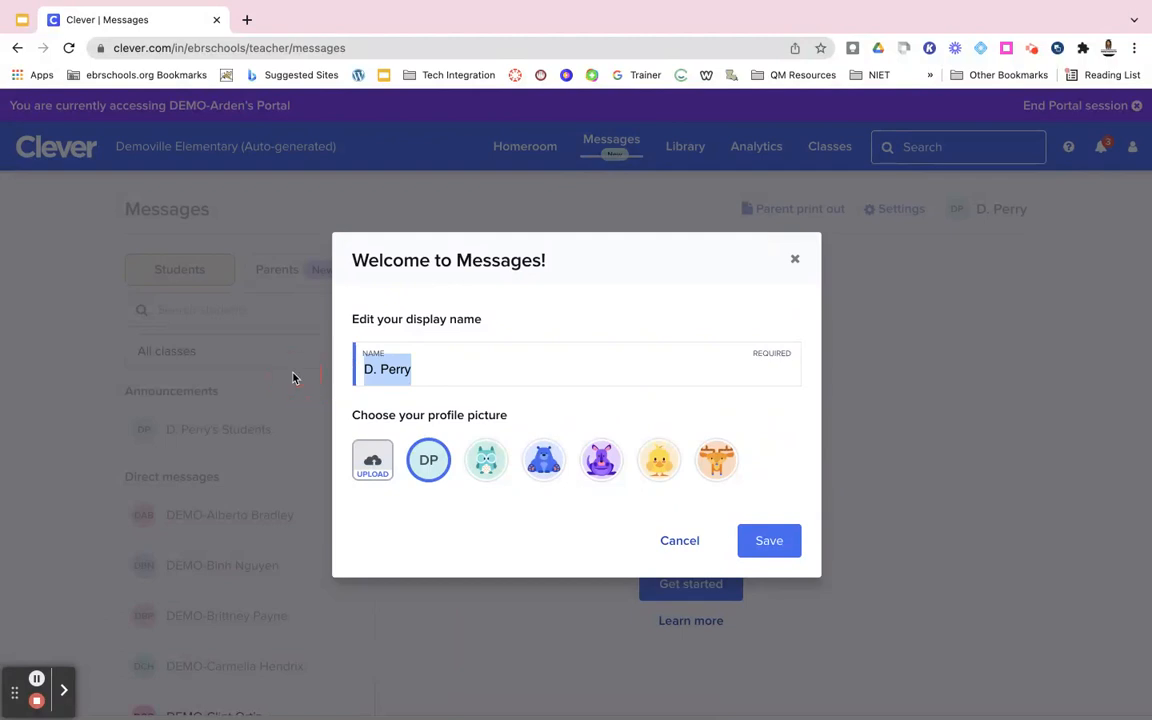
pyautogui.write('Mrs. Da enport')
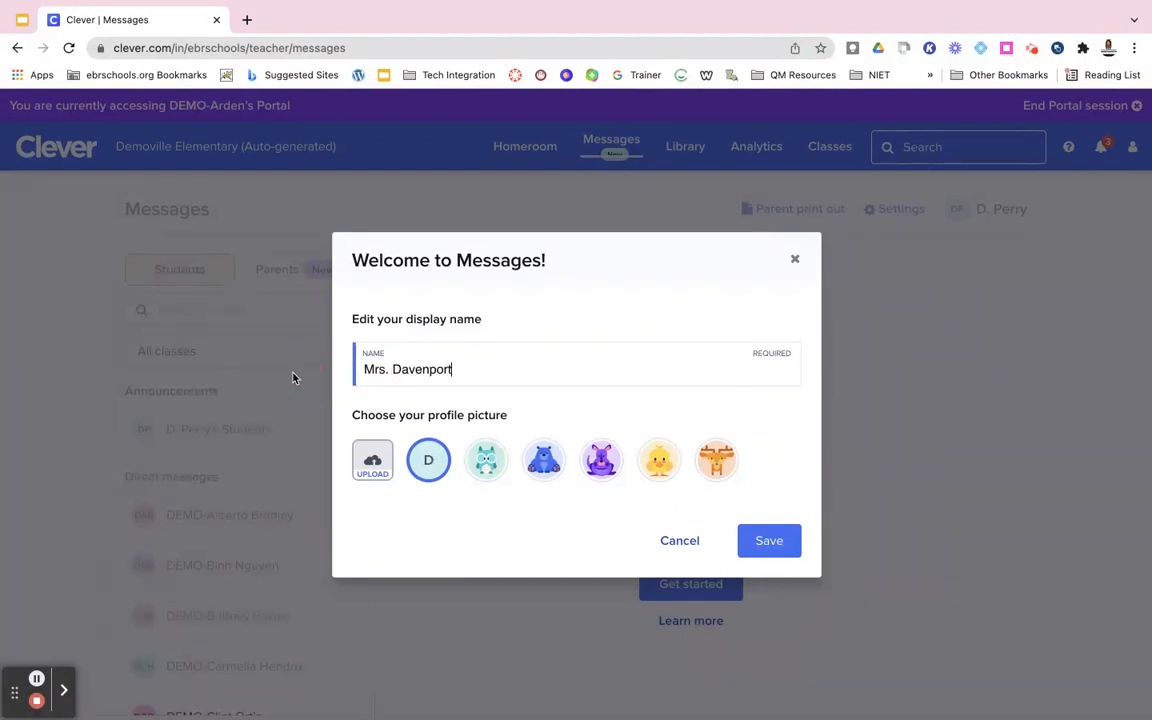
pyautogui.moveTo(372, 461)
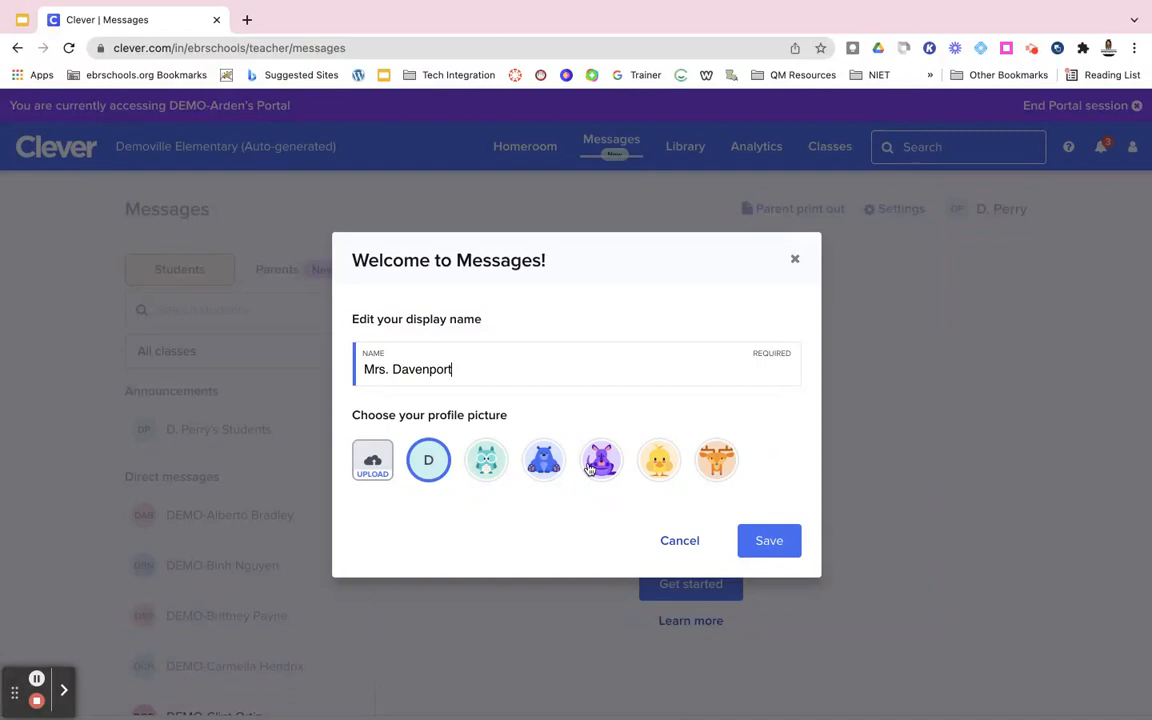
pyautogui.click(601, 460)
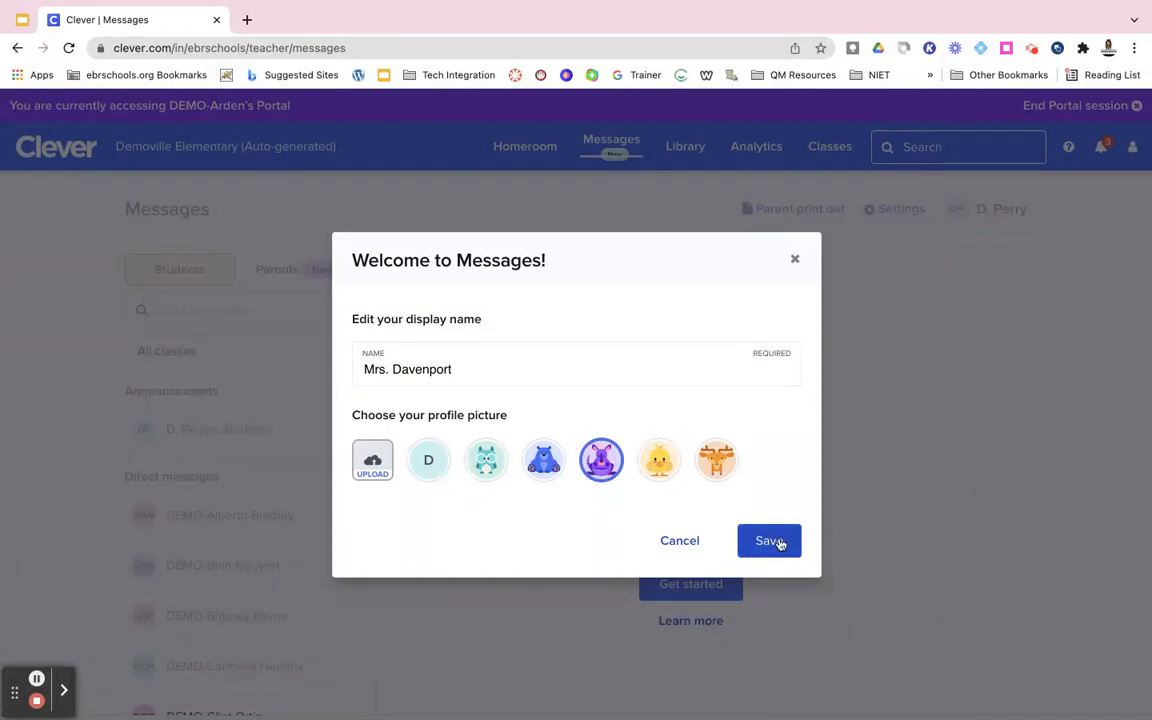
# Save the Mrs. Davenport display name and purple monster avatar
pyautogui.click(769, 540)
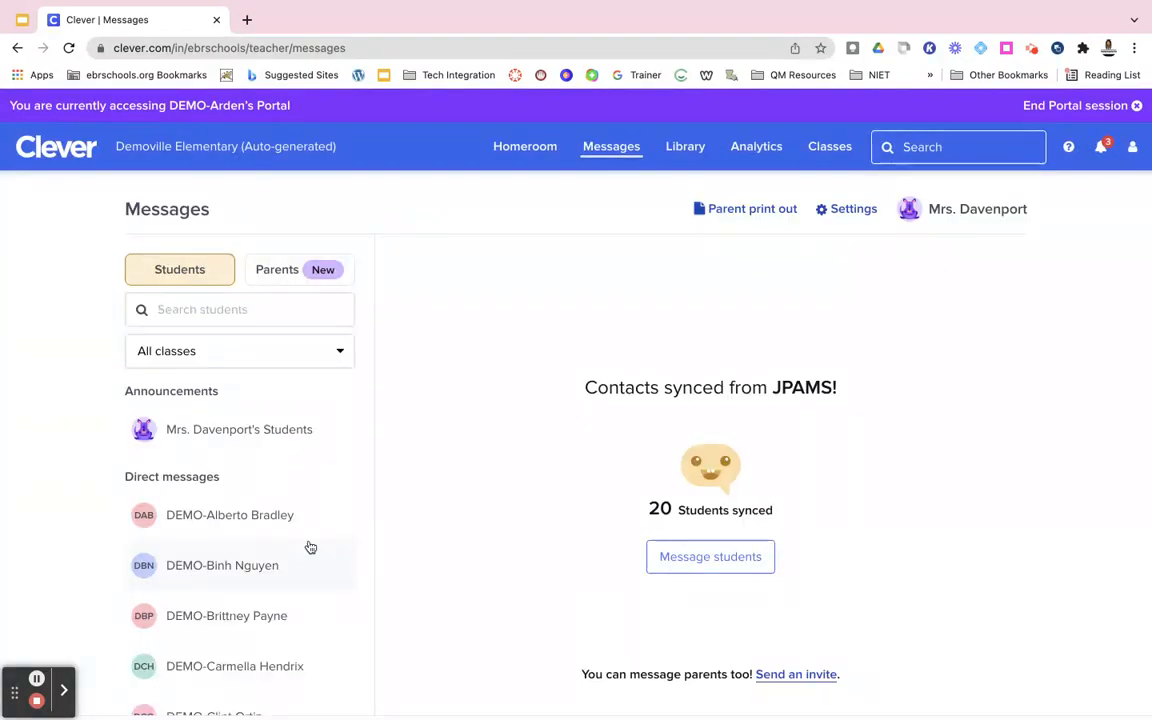
pyautogui.scroll(-3)
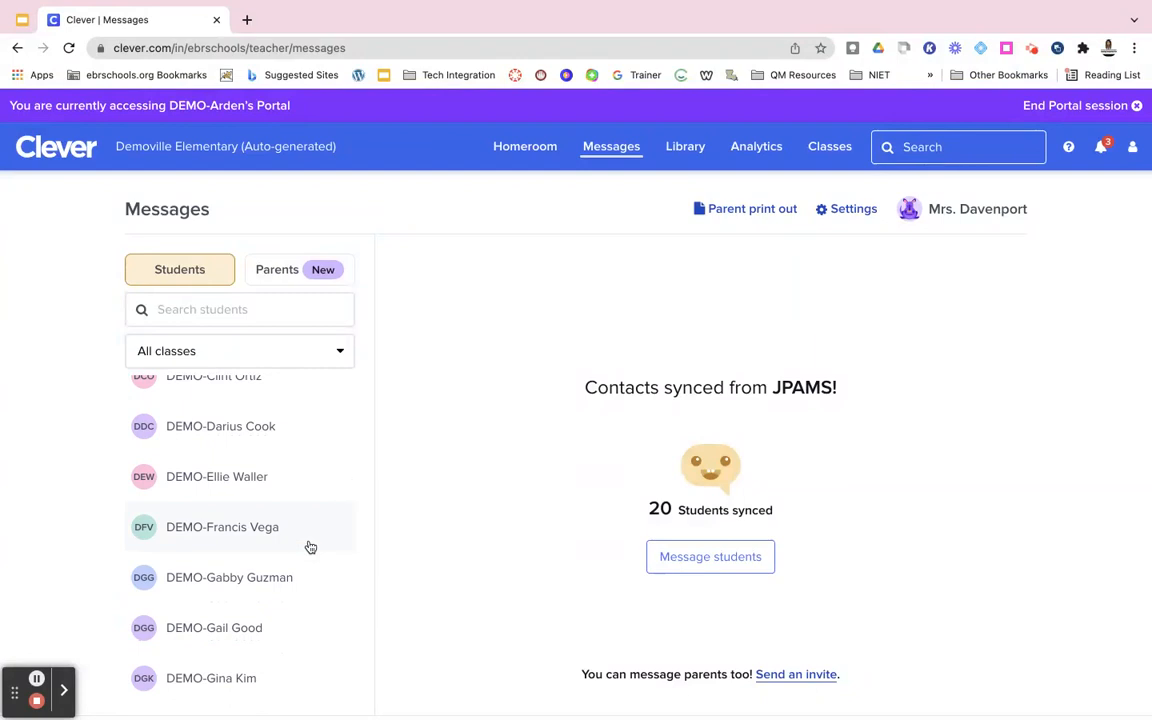
pyautogui.scroll(-3)
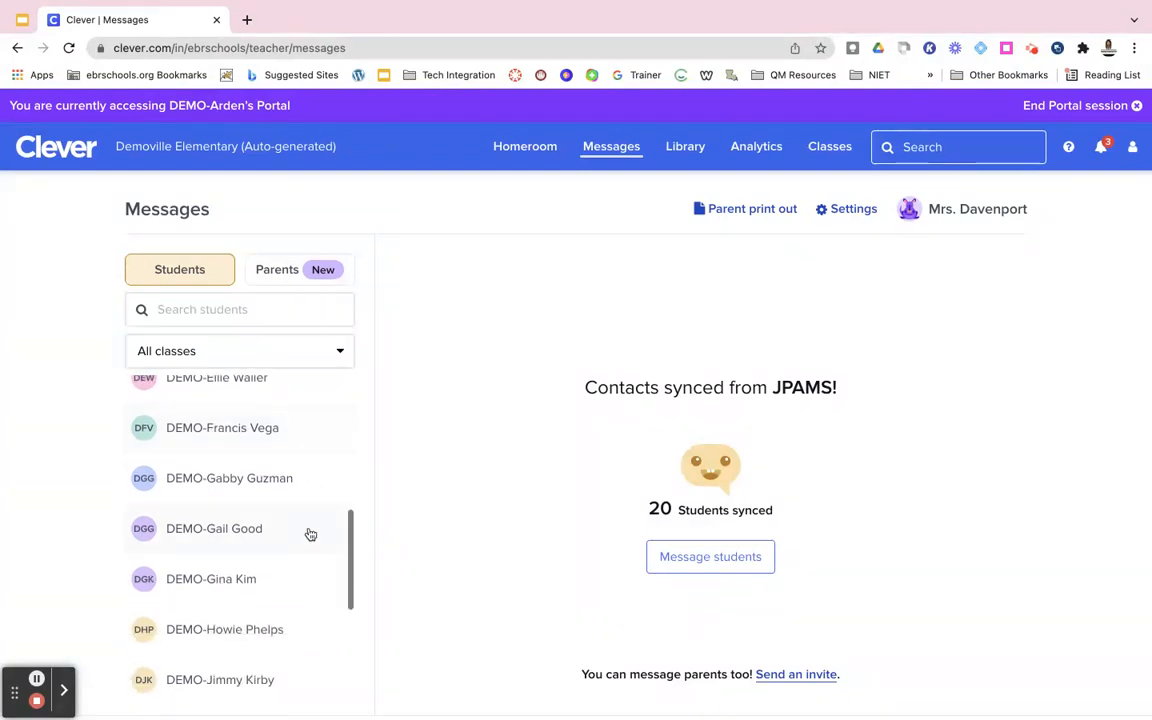
pyautogui.scroll(-3)
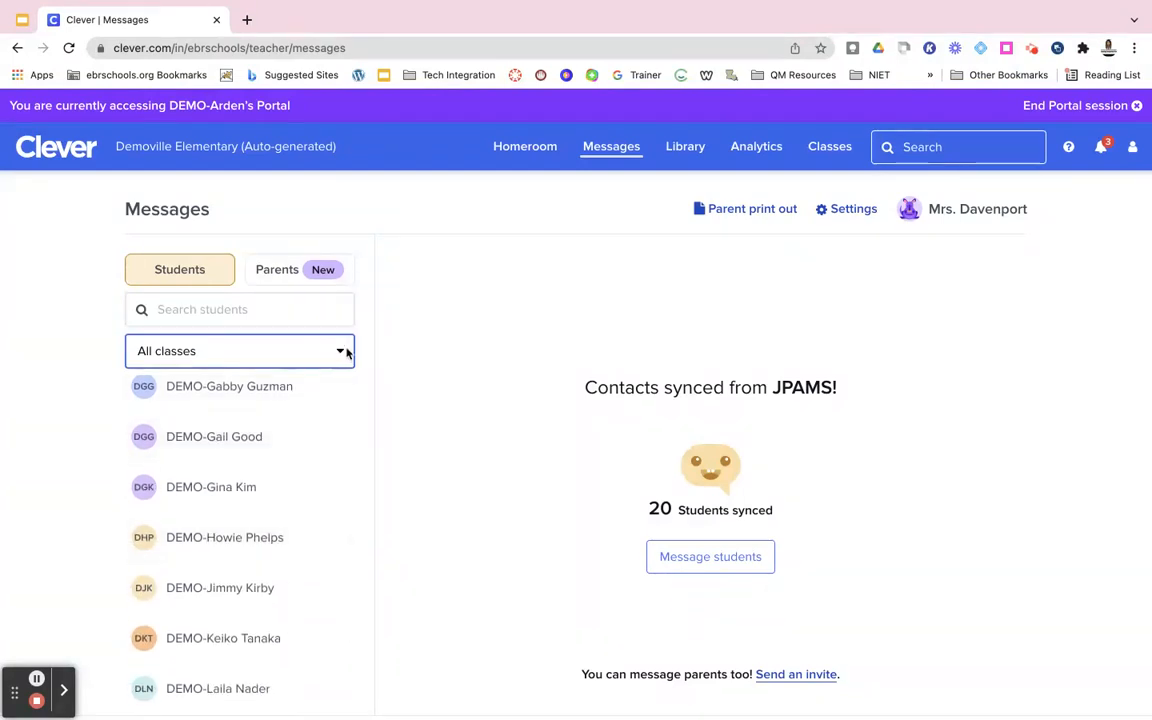
# Filter the student contact list to the DEMO-Math class
pyautogui.click(240, 351)
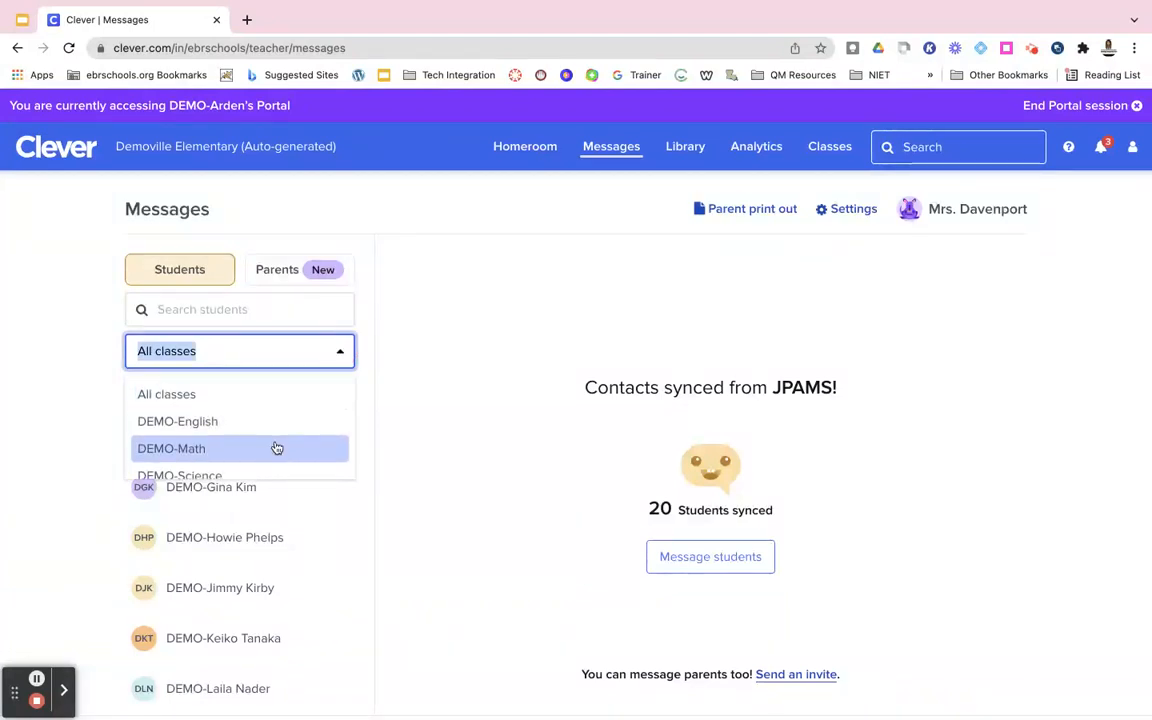
pyautogui.click(171, 448)
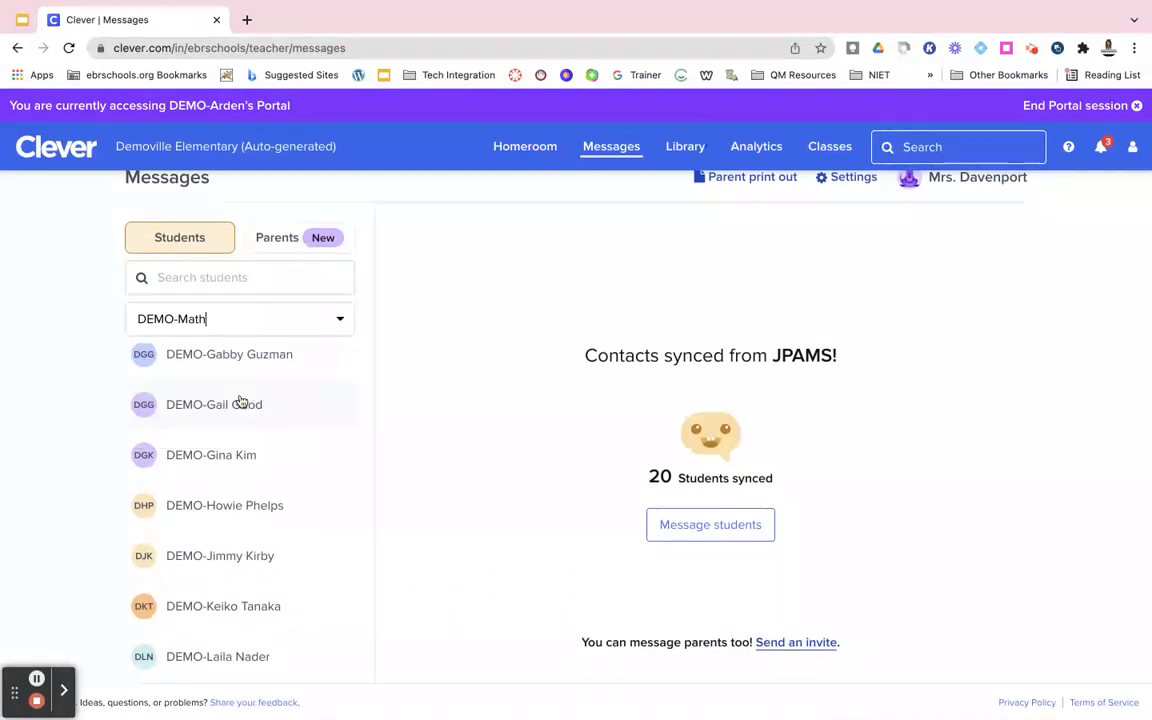
pyautogui.moveTo(435, 451)
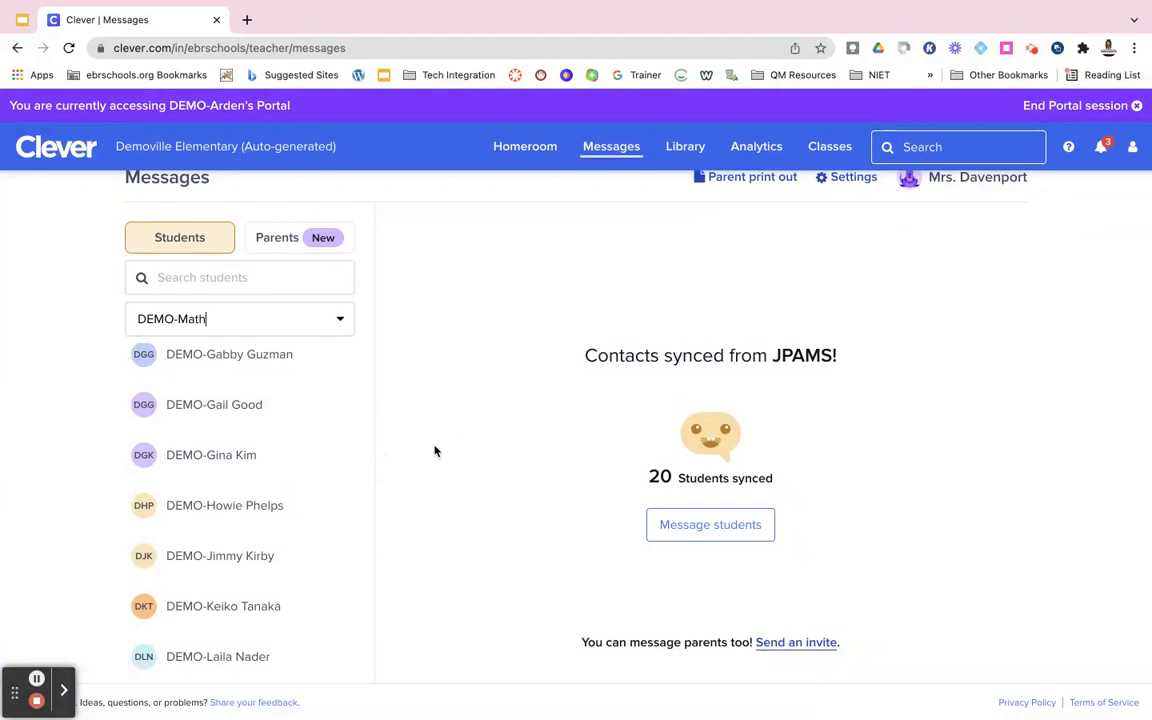
pyautogui.moveTo(367, 505)
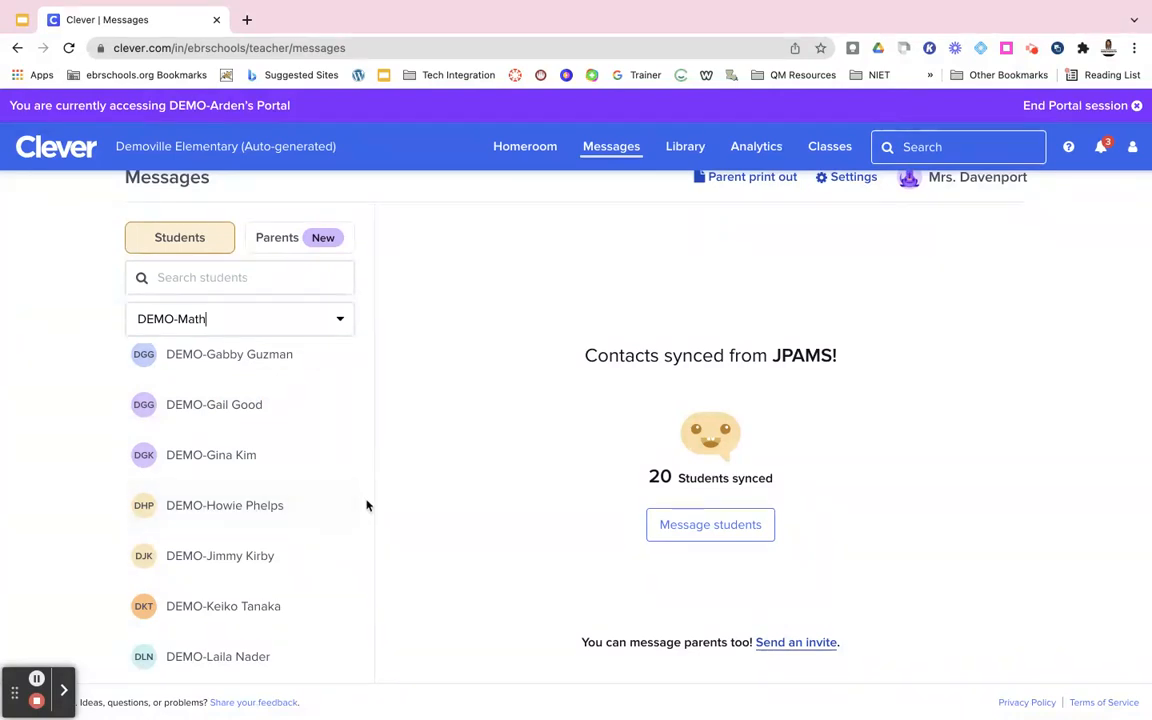
pyautogui.scroll(-3)
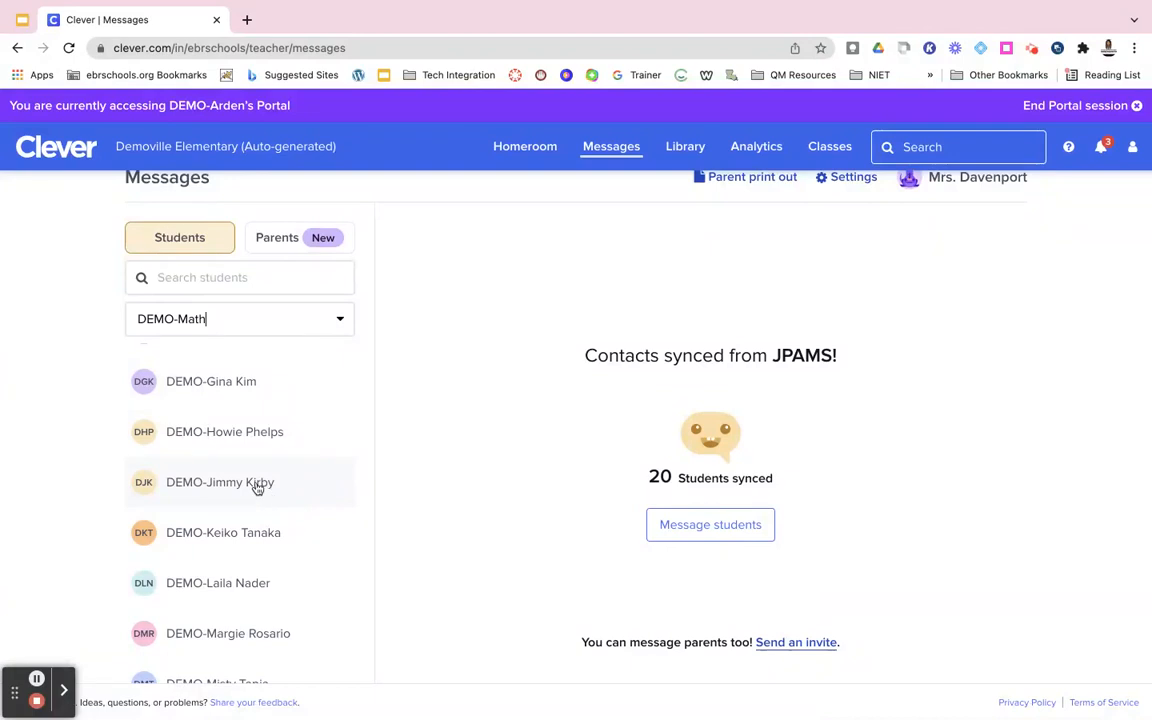
# Open a chat with DEMO-Jimmy Kirby and write 'Hello Jimmy! Please read:'
pyautogui.click(220, 481)
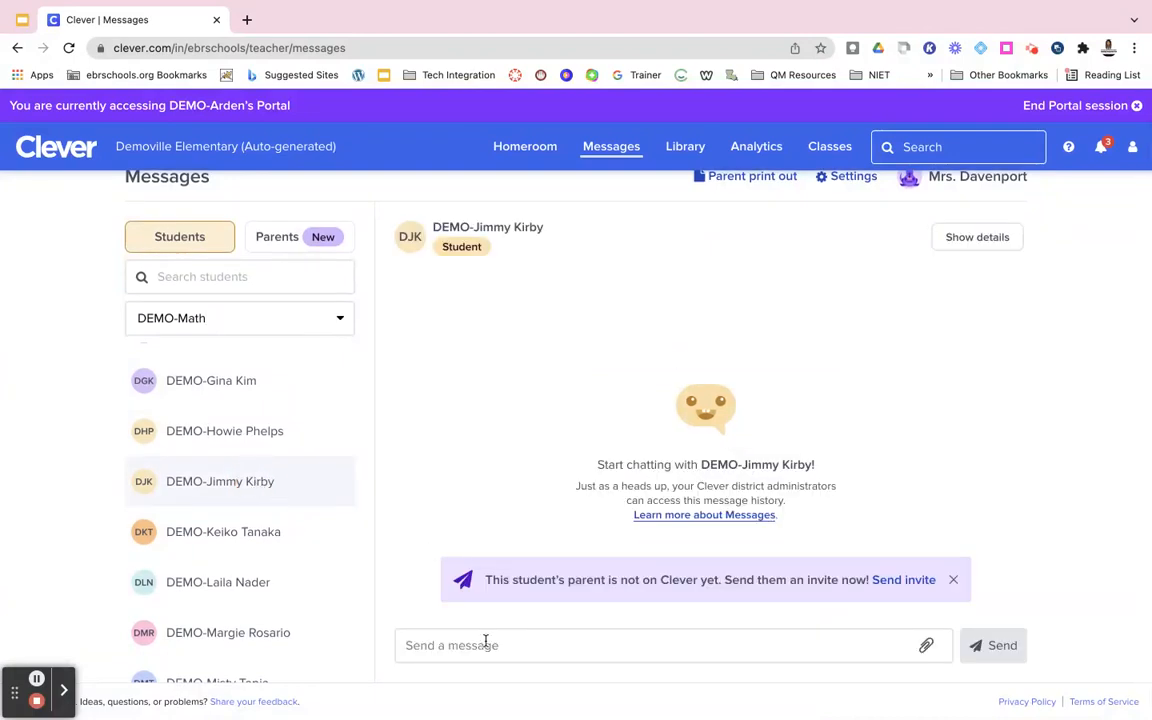
pyautogui.moveTo(585, 620)
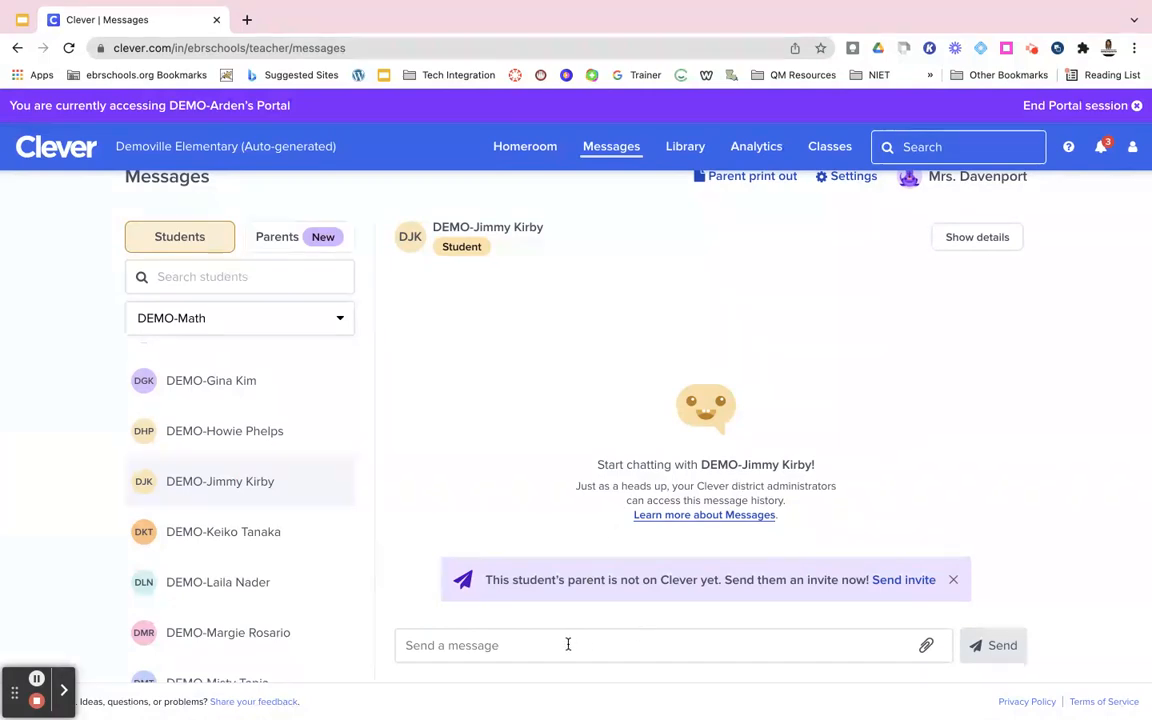
pyautogui.write('Help')
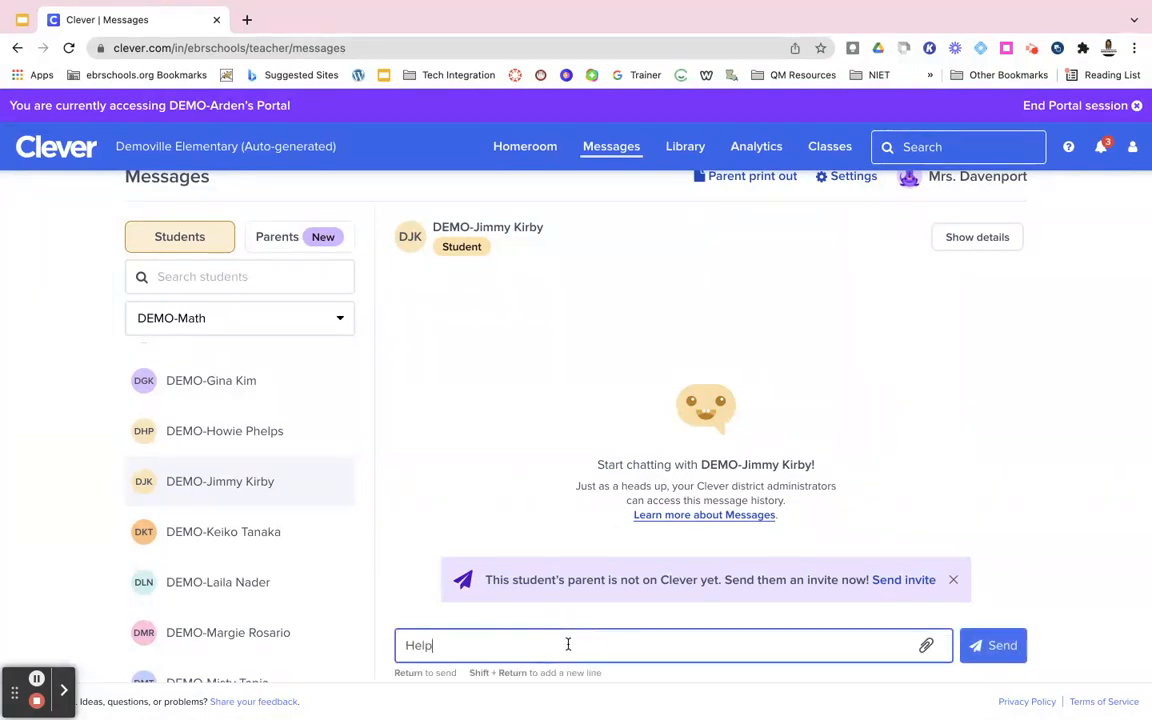
pyautogui.write('Hello Jimmy! Please rea')
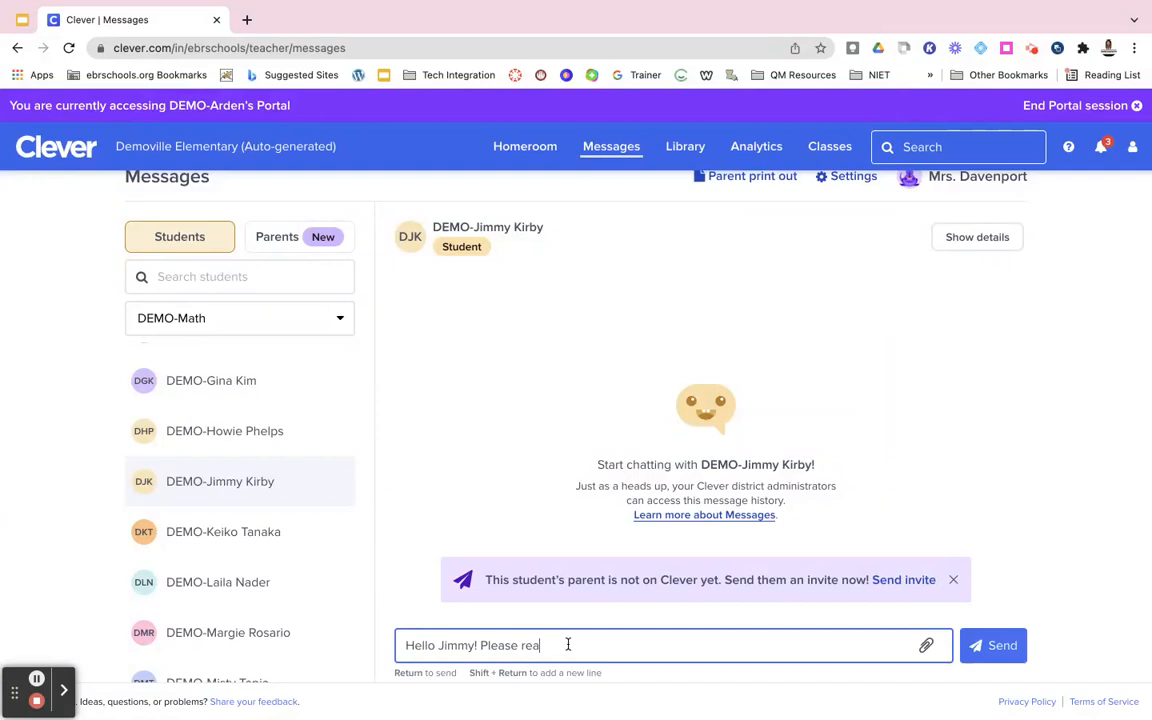
pyautogui.write('d:')
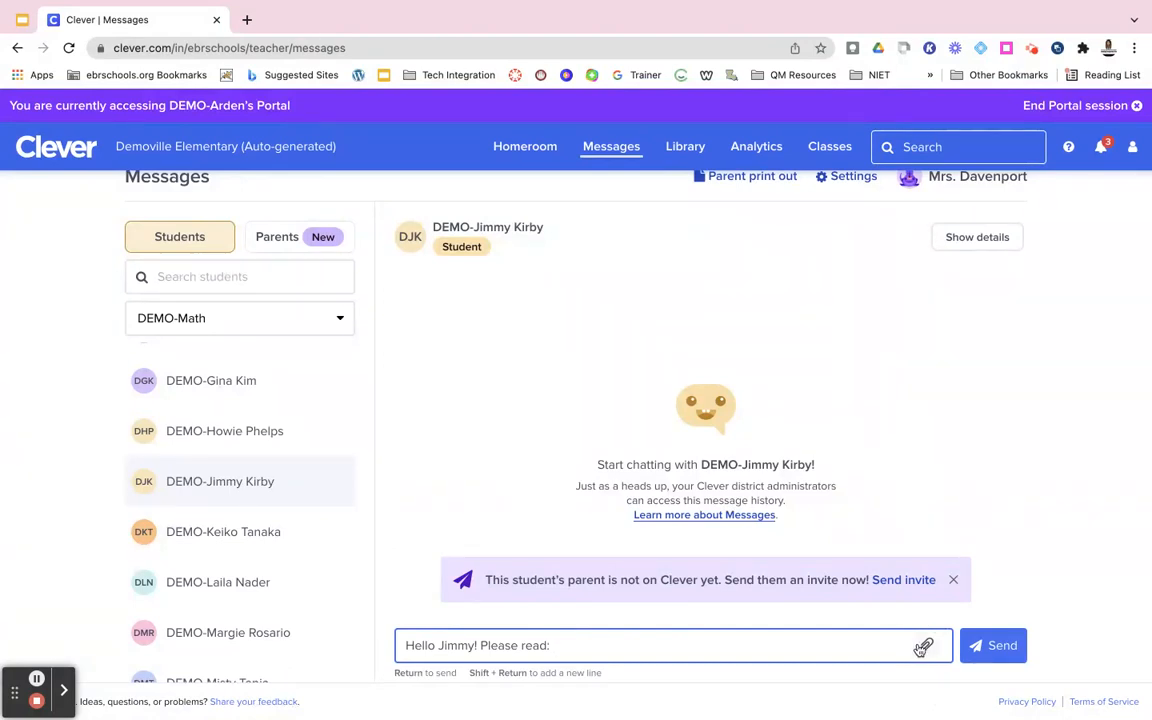
# Attach 3rd Grade Dolch words.pdf and send the message
pyautogui.click(923, 645)
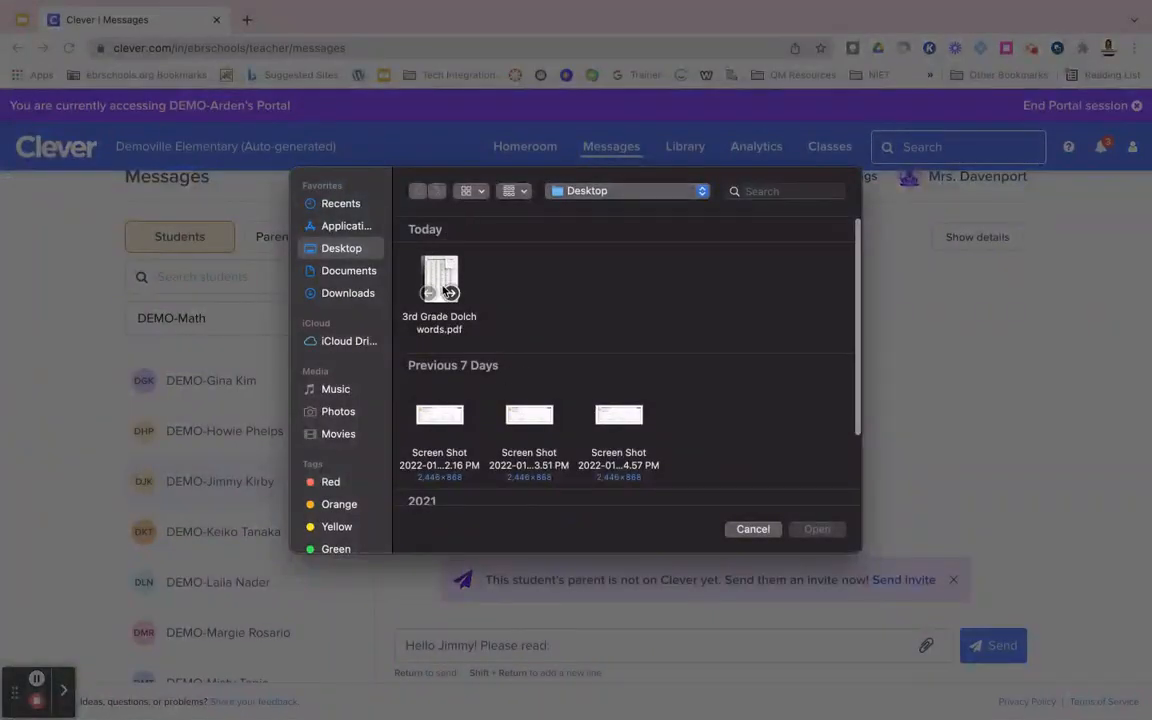
pyautogui.click(439, 280)
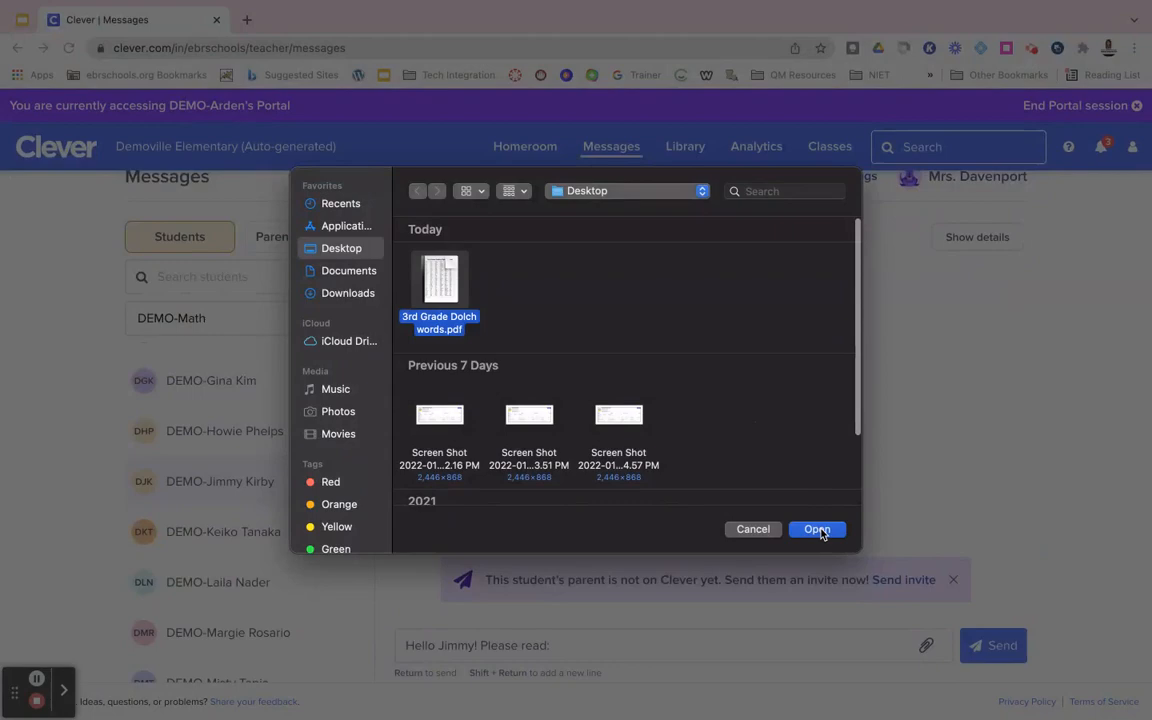
pyautogui.click(816, 529)
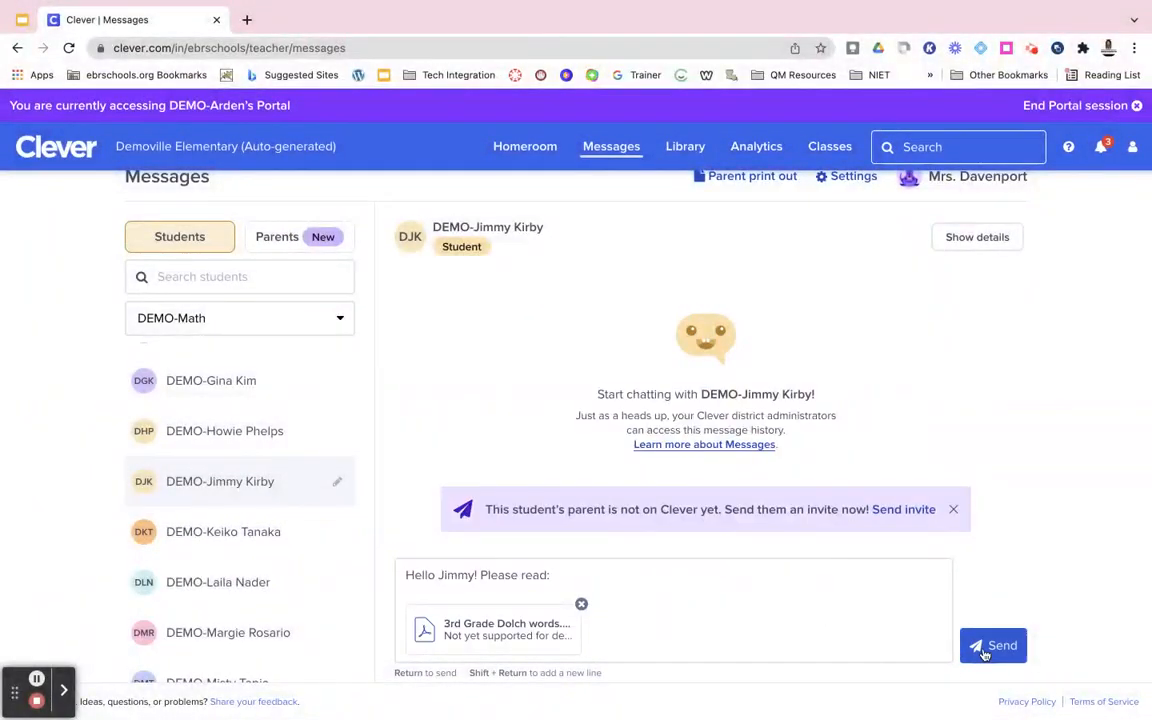
pyautogui.click(992, 645)
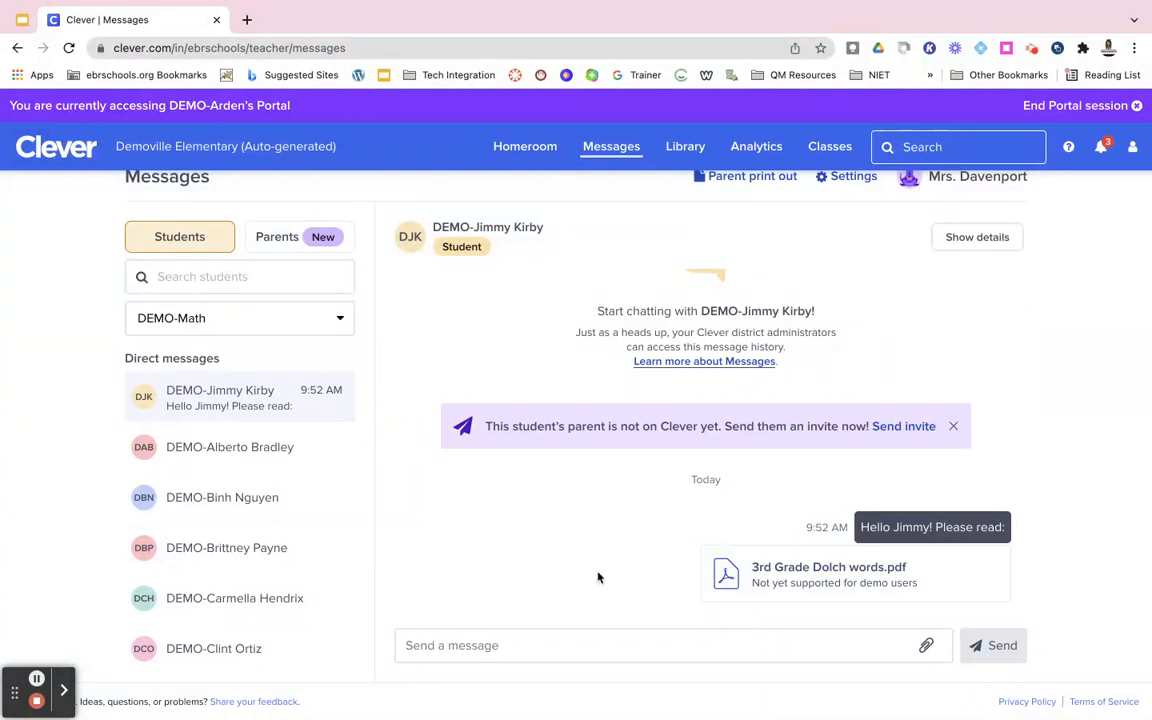
pyautogui.moveTo(550, 555)
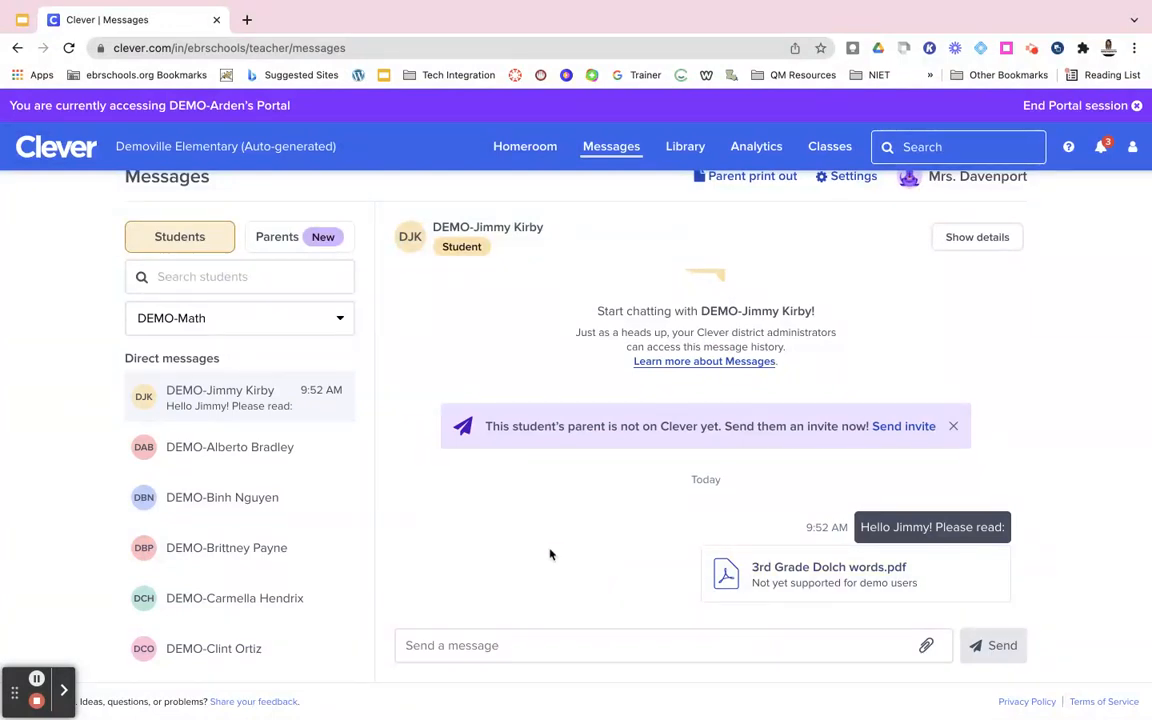
pyautogui.moveTo(419, 492)
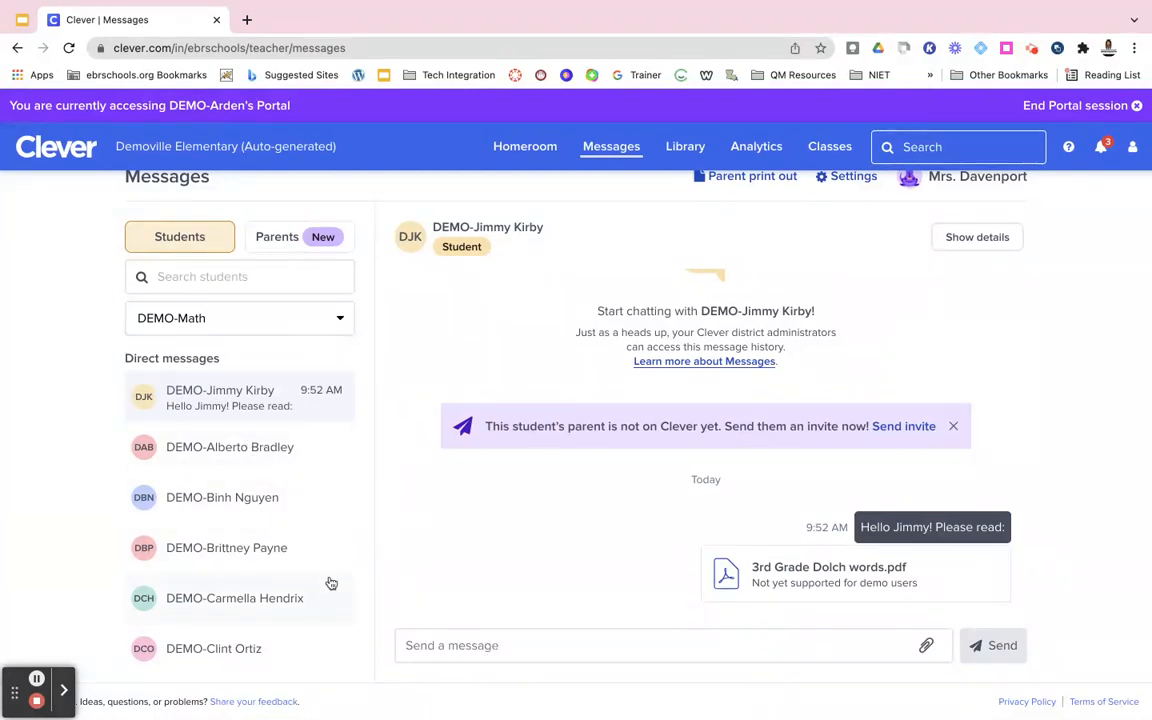
pyautogui.moveTo(298, 423)
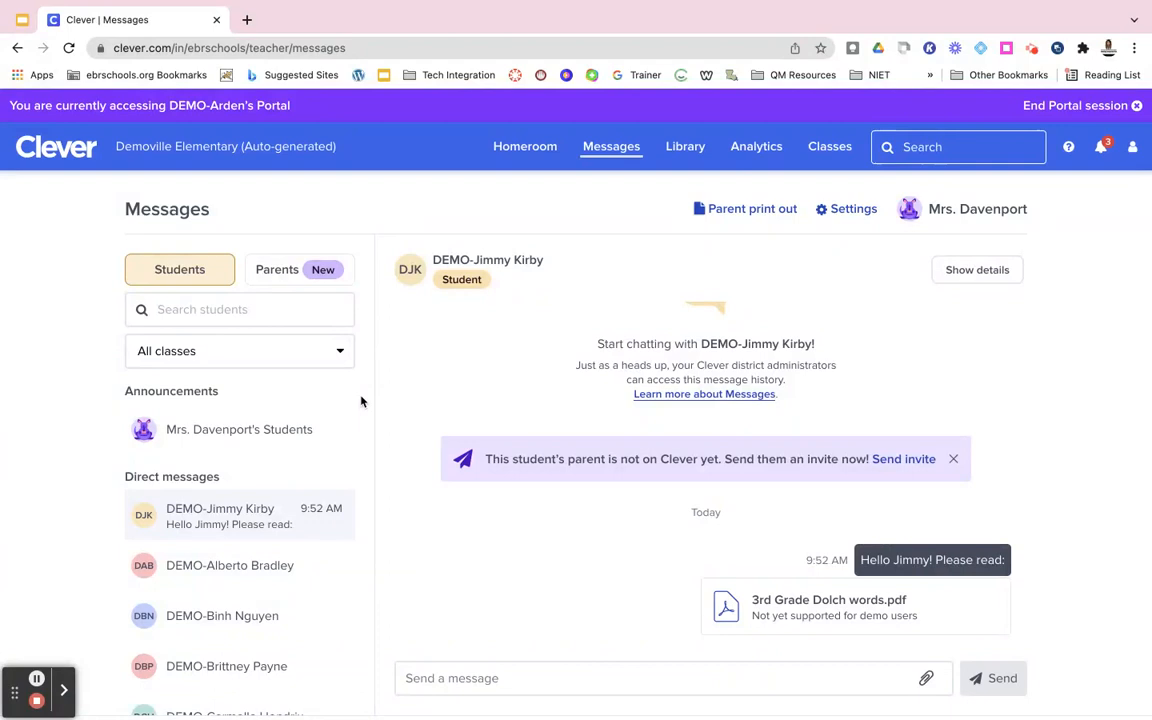
pyautogui.moveTo(342, 402)
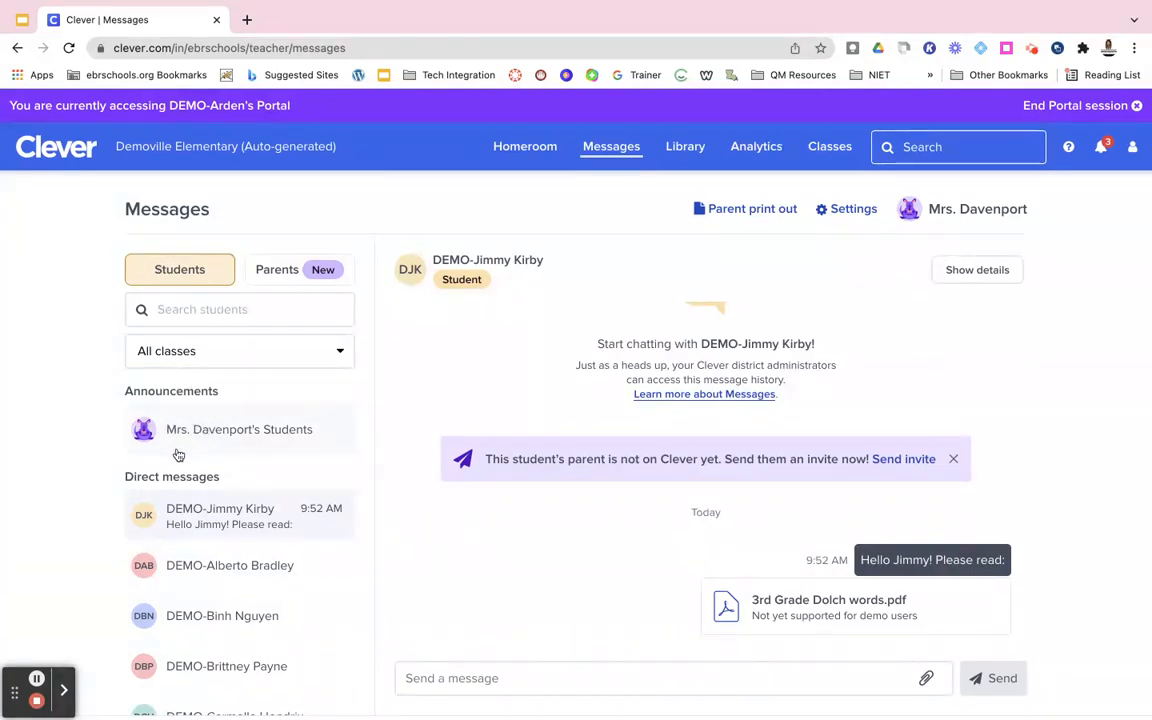
pyautogui.moveTo(253, 430)
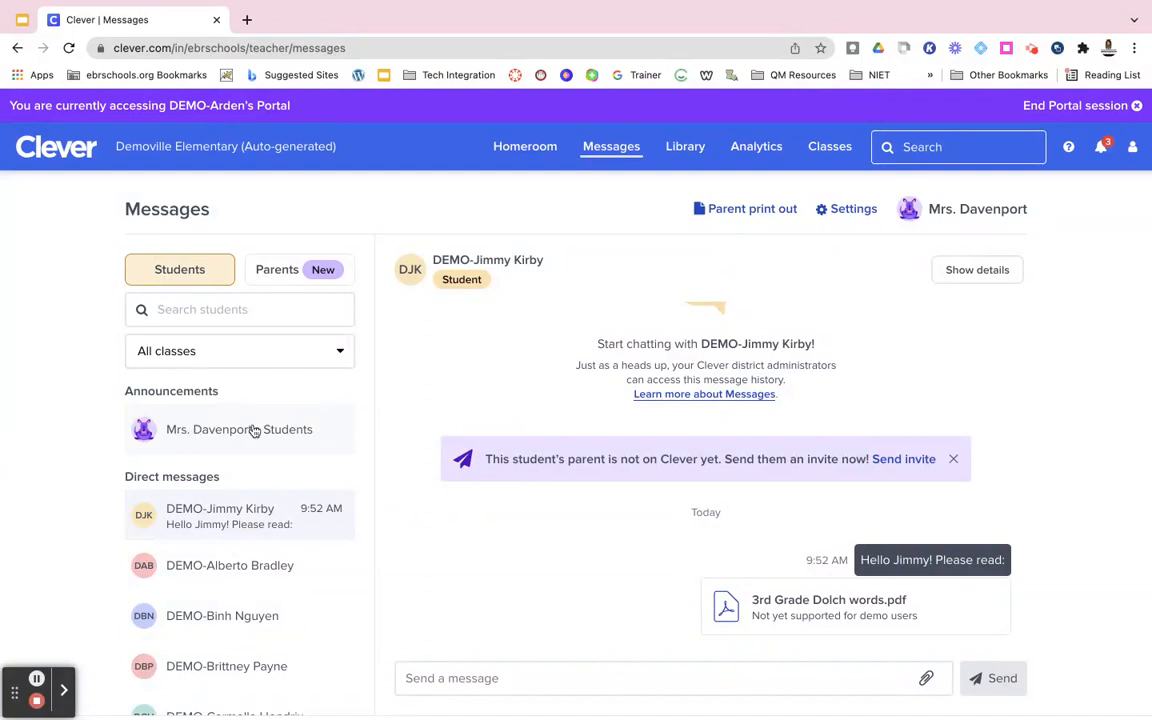
# Open the Mrs. Davenport's Students announcement channel for all students
pyautogui.click(238, 429)
pyautogui.write("Hi students! I'll be using Clever this year to send classroom updates and keep in touch. Let me know you received this by replying with your favorite after-school activity!")
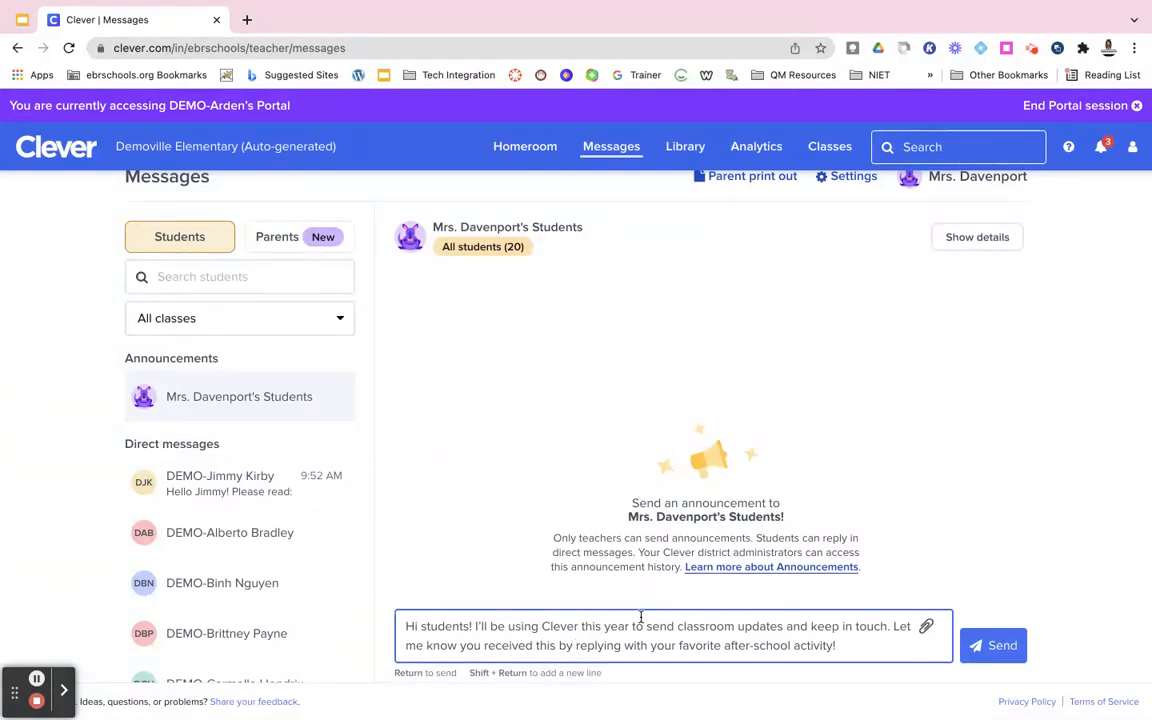
# Post the welcome announcement, then open the Parents tab's Missing parents invite list
pyautogui.click(992, 645)
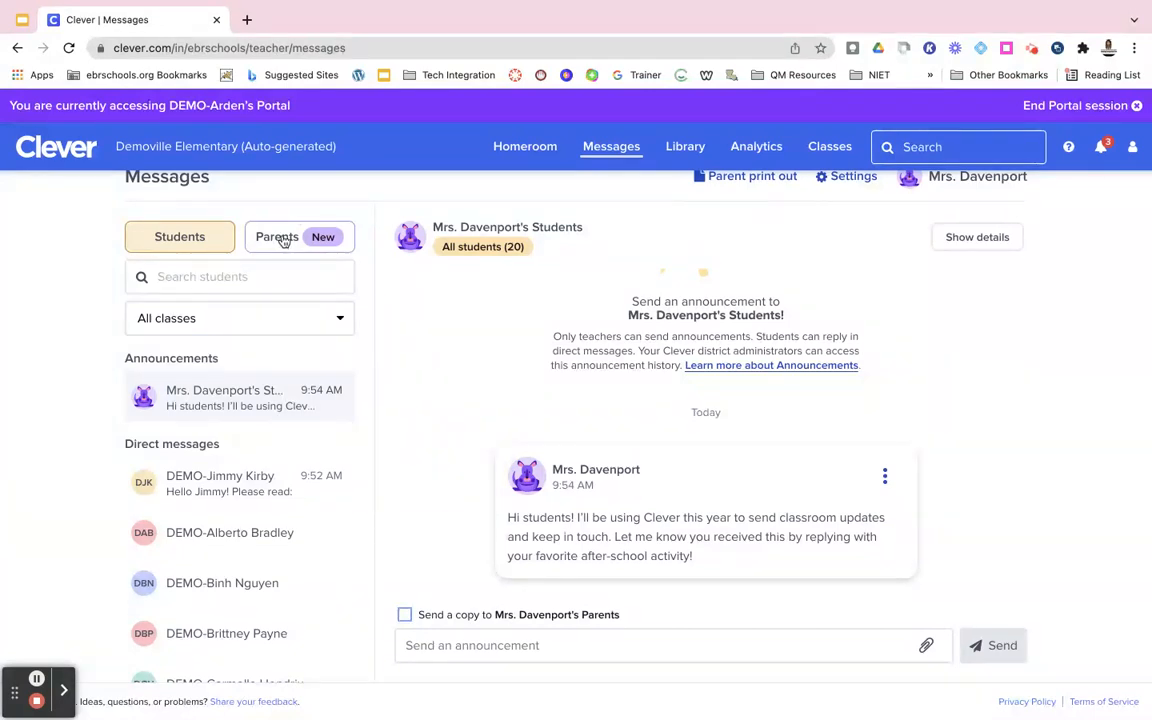
pyautogui.click(276, 236)
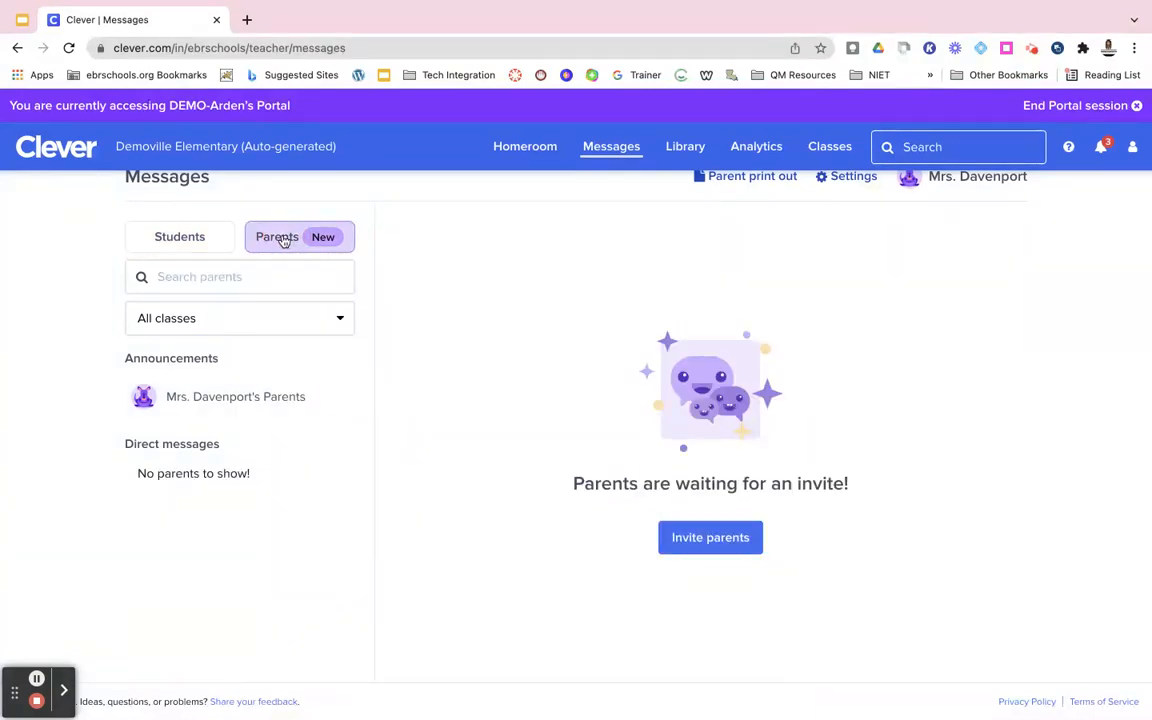
pyautogui.moveTo(710, 537)
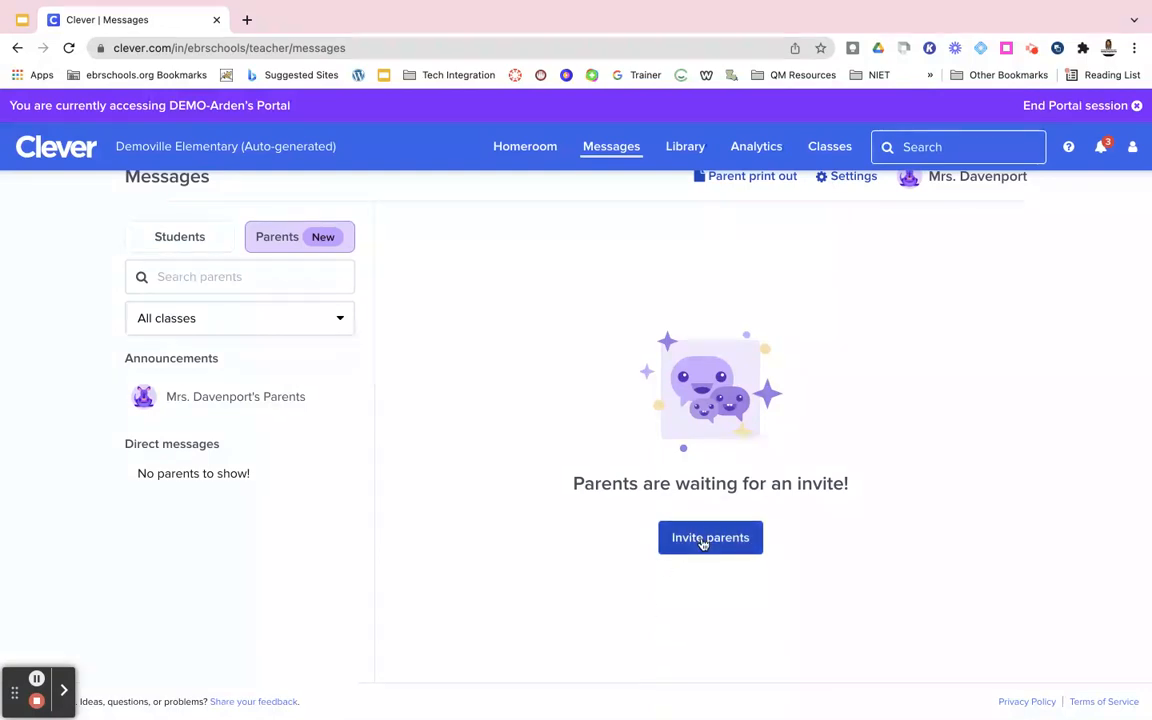
pyautogui.click(710, 537)
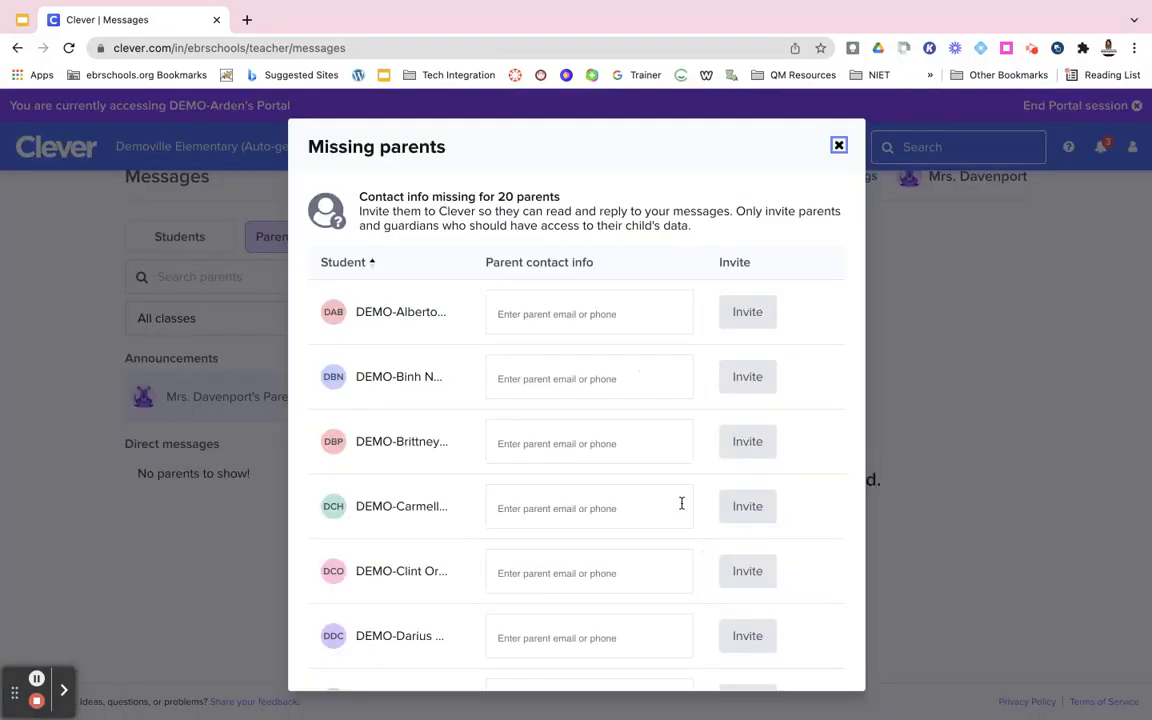
pyautogui.moveTo(465, 367)
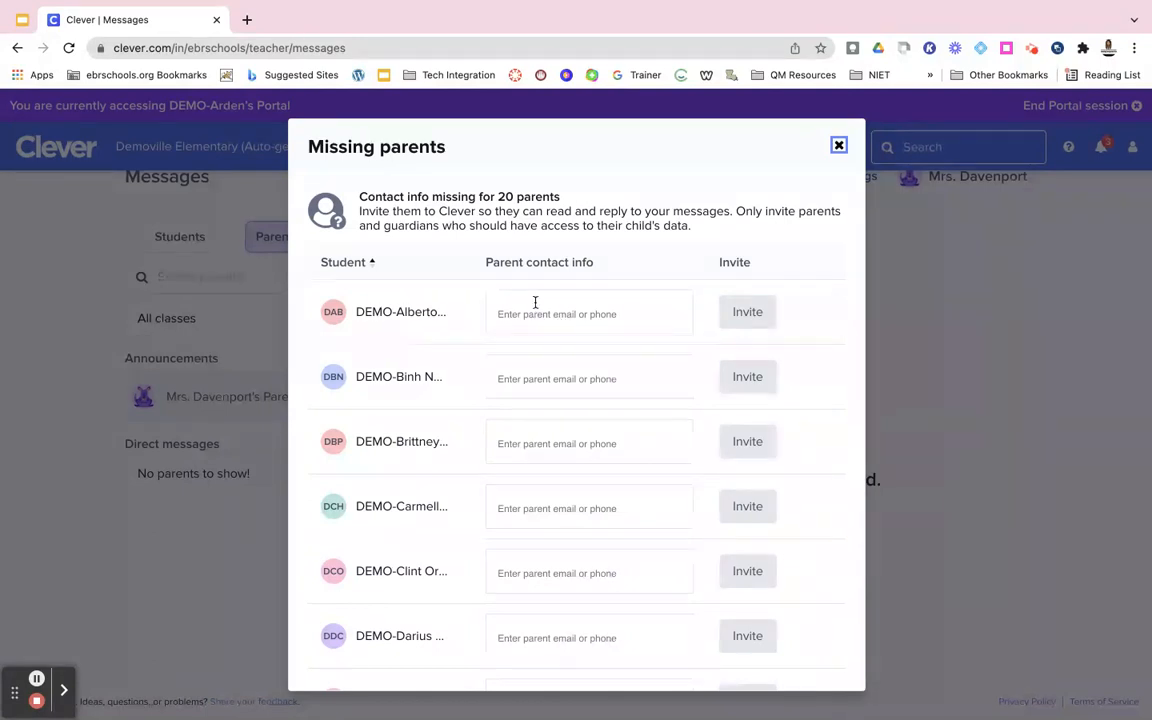
pyautogui.moveTo(578, 378)
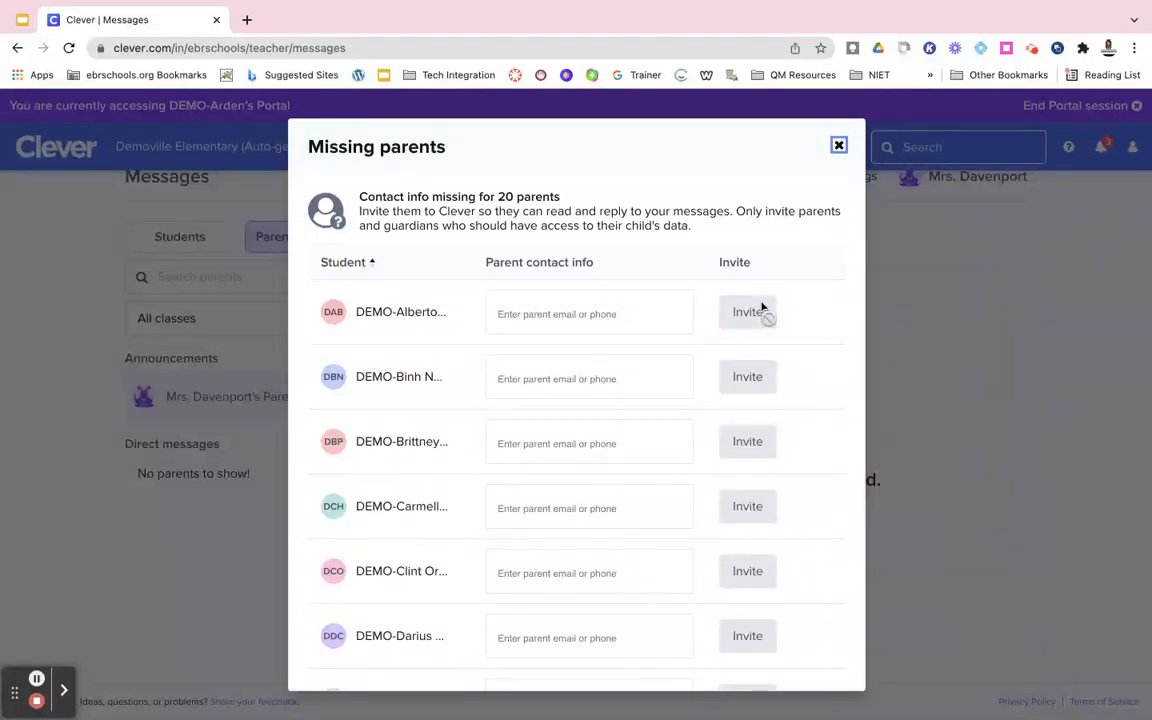
pyautogui.click(838, 145)
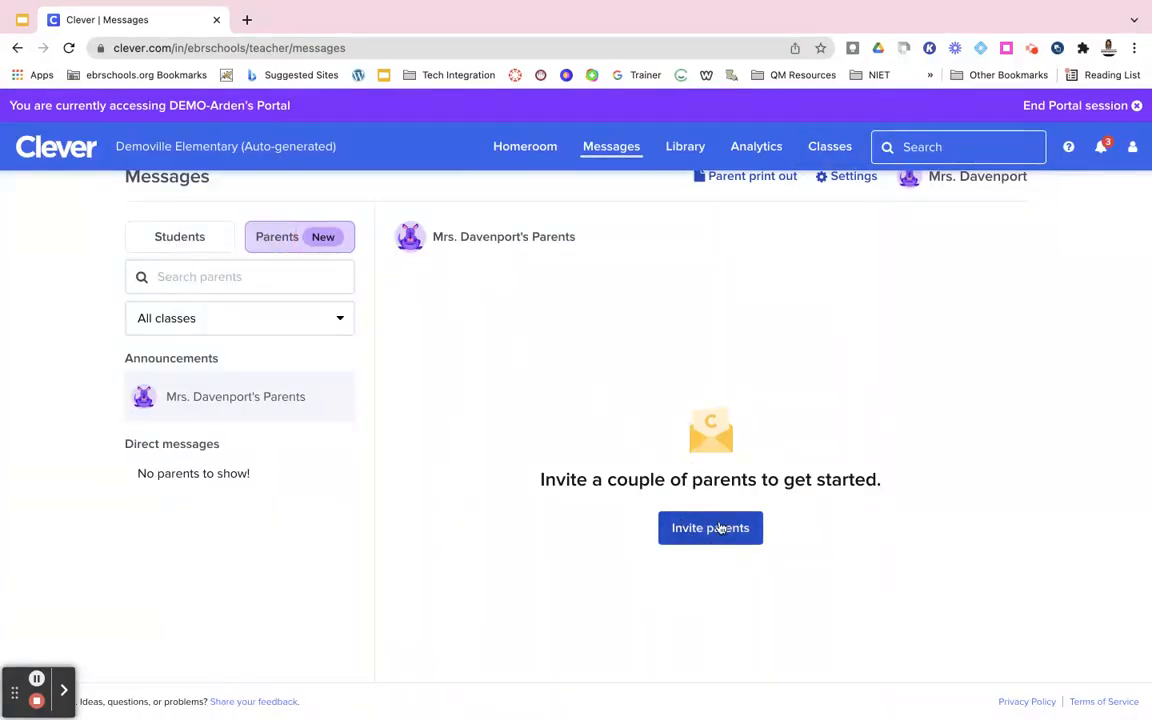
pyautogui.click(710, 527)
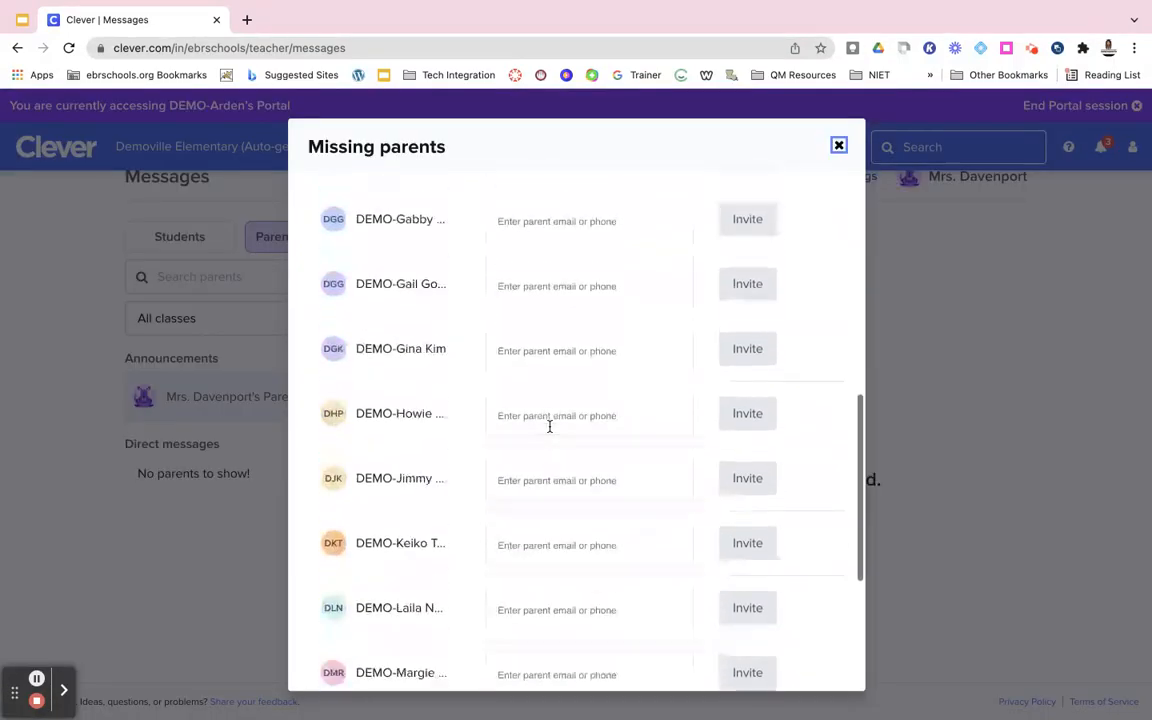
pyautogui.scroll(-3)
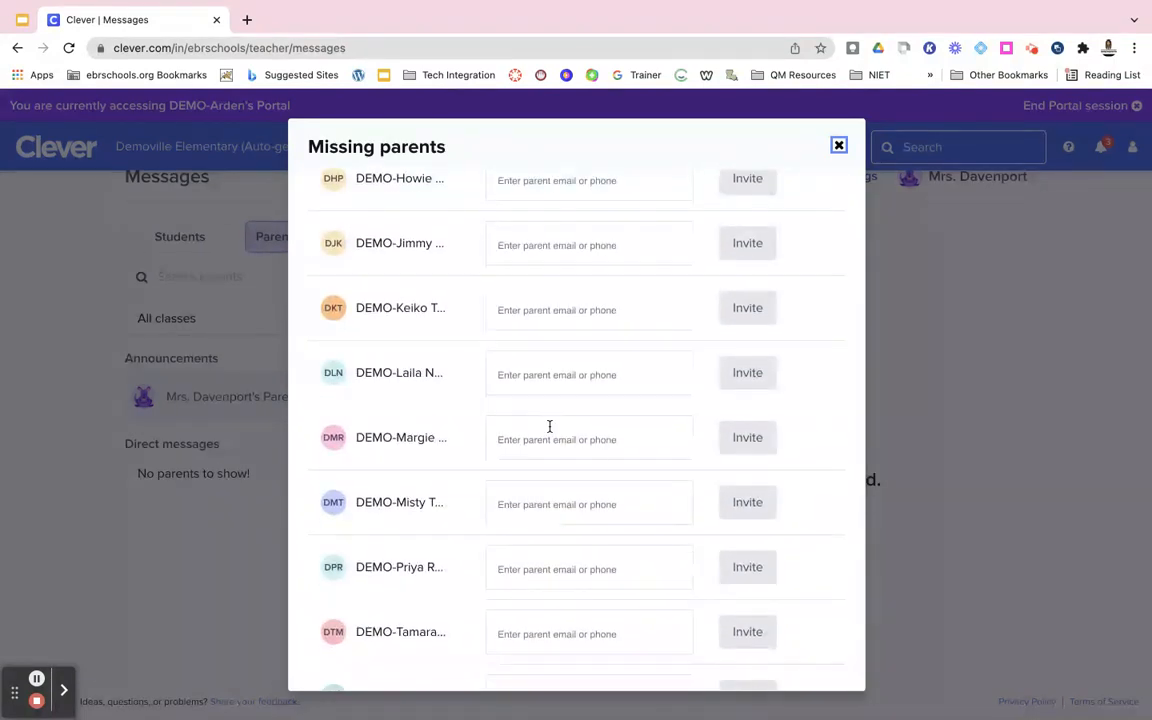
pyautogui.moveTo(940, 108)
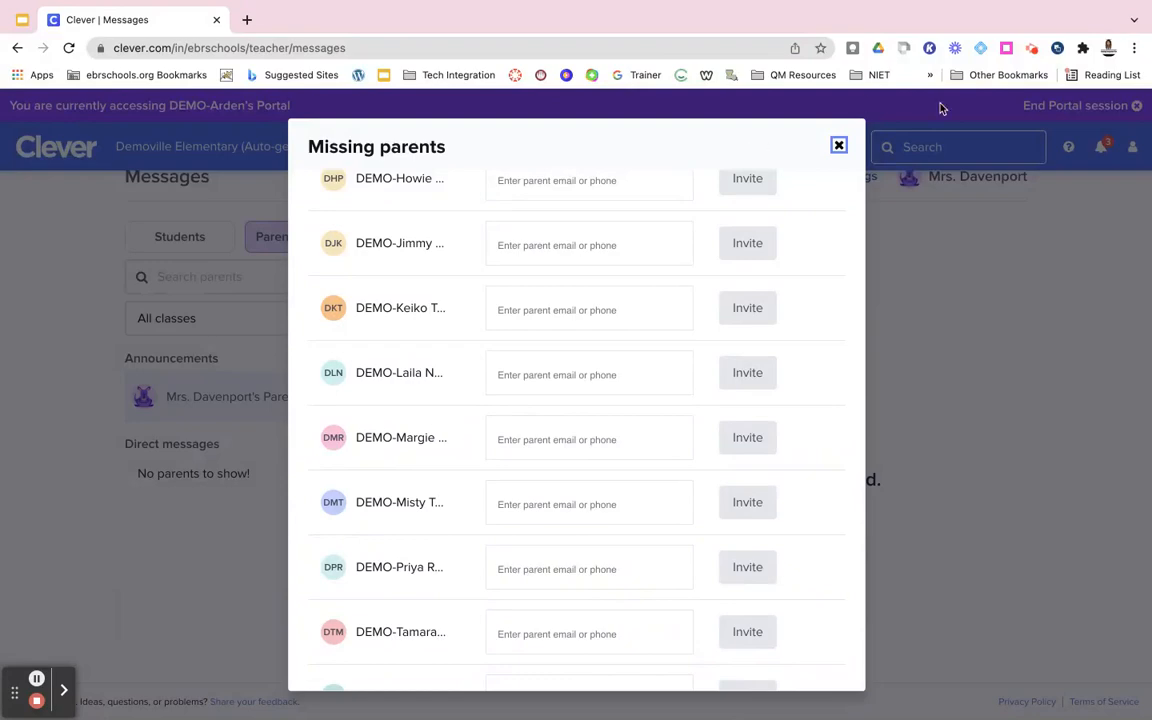